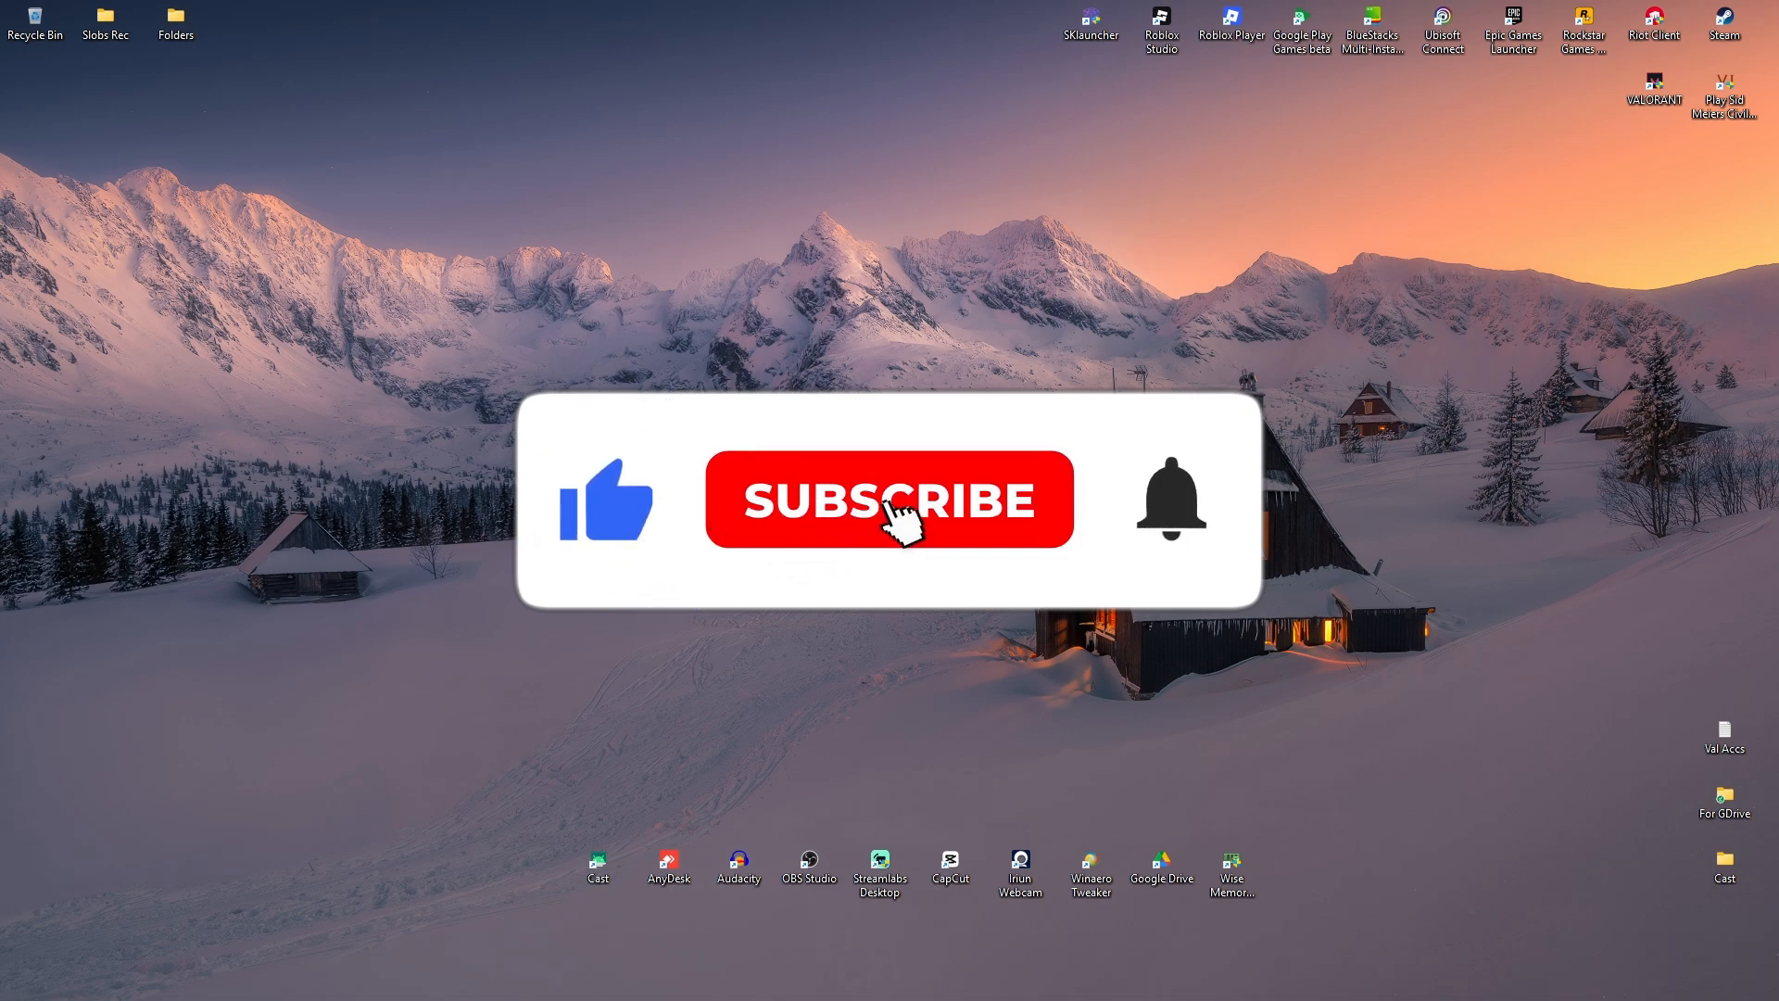
Find 'nvidia app' through Windows Search and launch NVIDIA App from Best match
{"action": "left_click", "coordinate": [887, 499]}
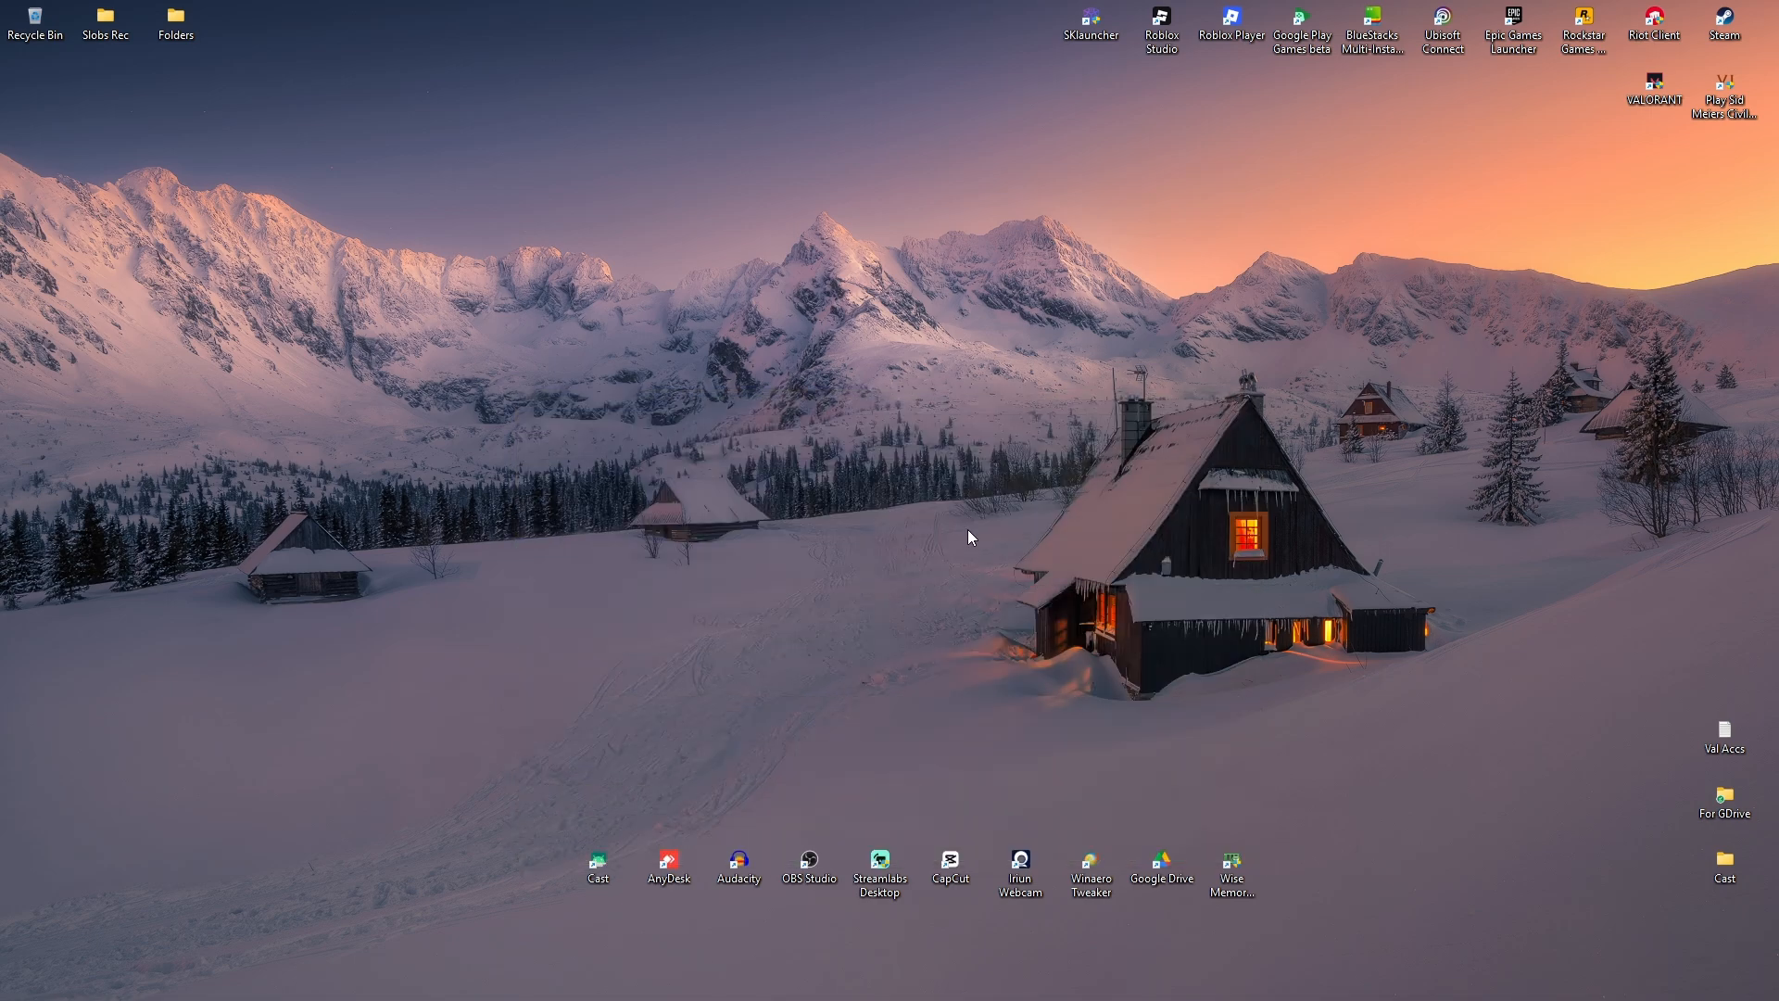
{"action": "mouse_move", "coordinate": [1351, 886]}
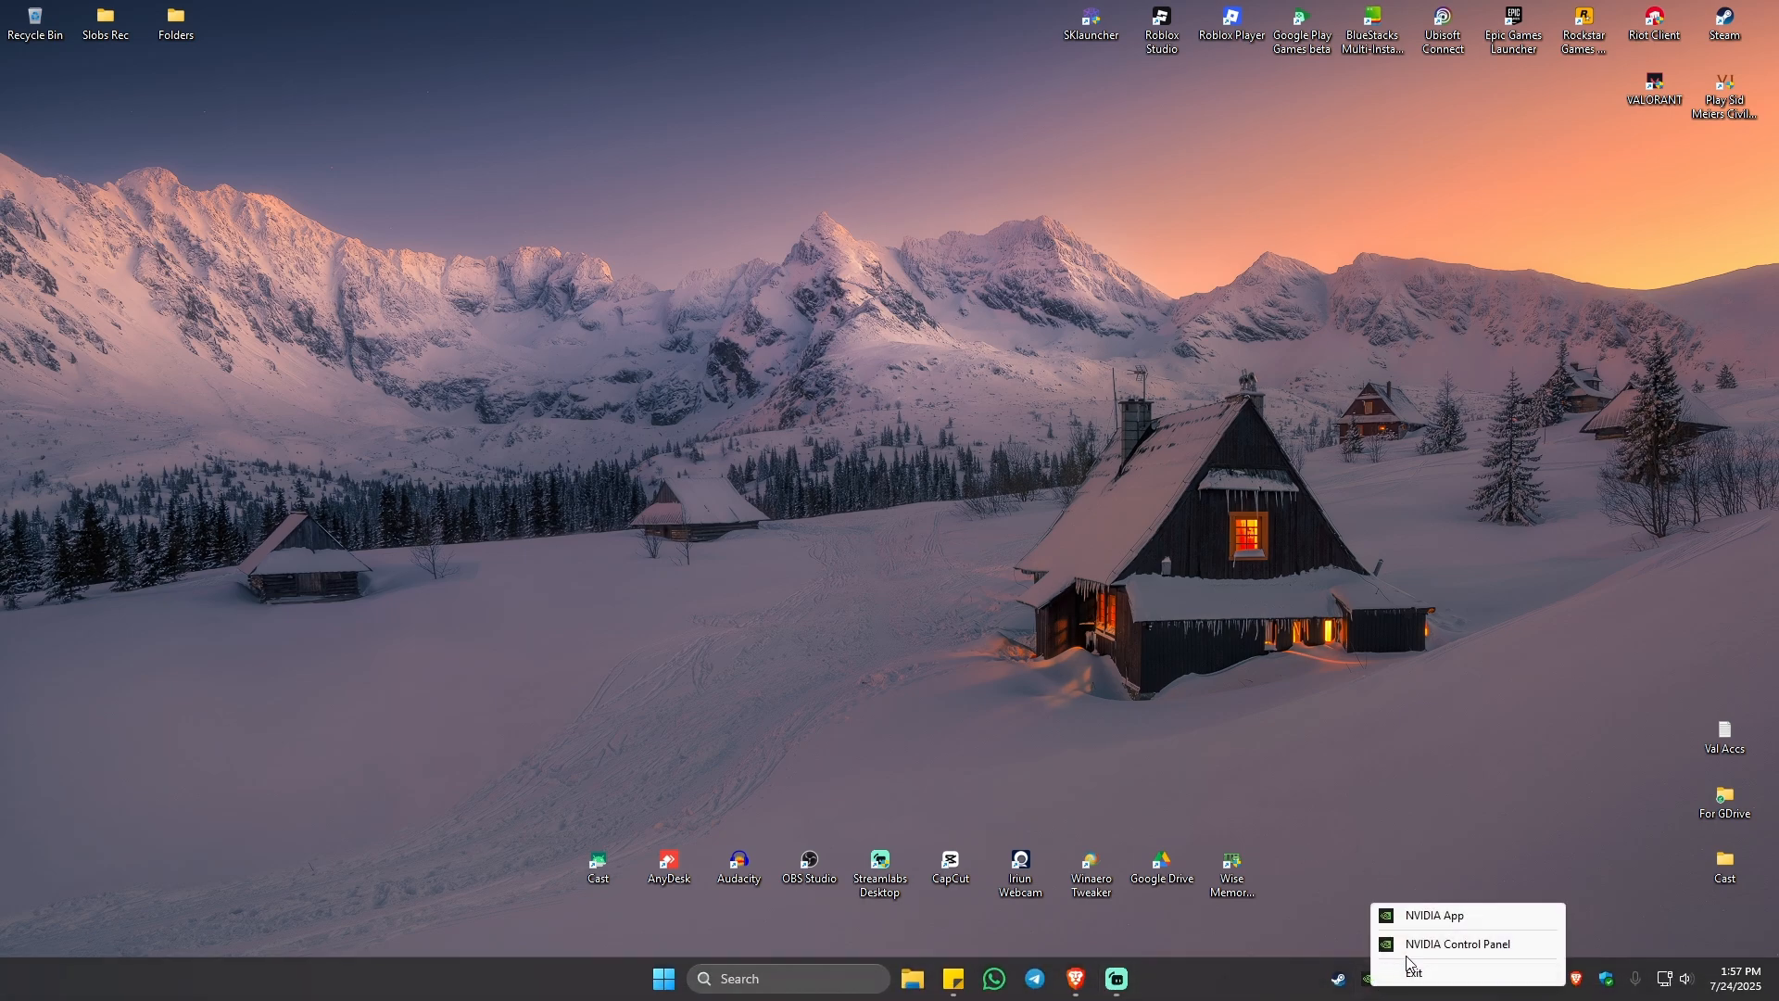
{"action": "mouse_move", "coordinate": [1456, 921]}
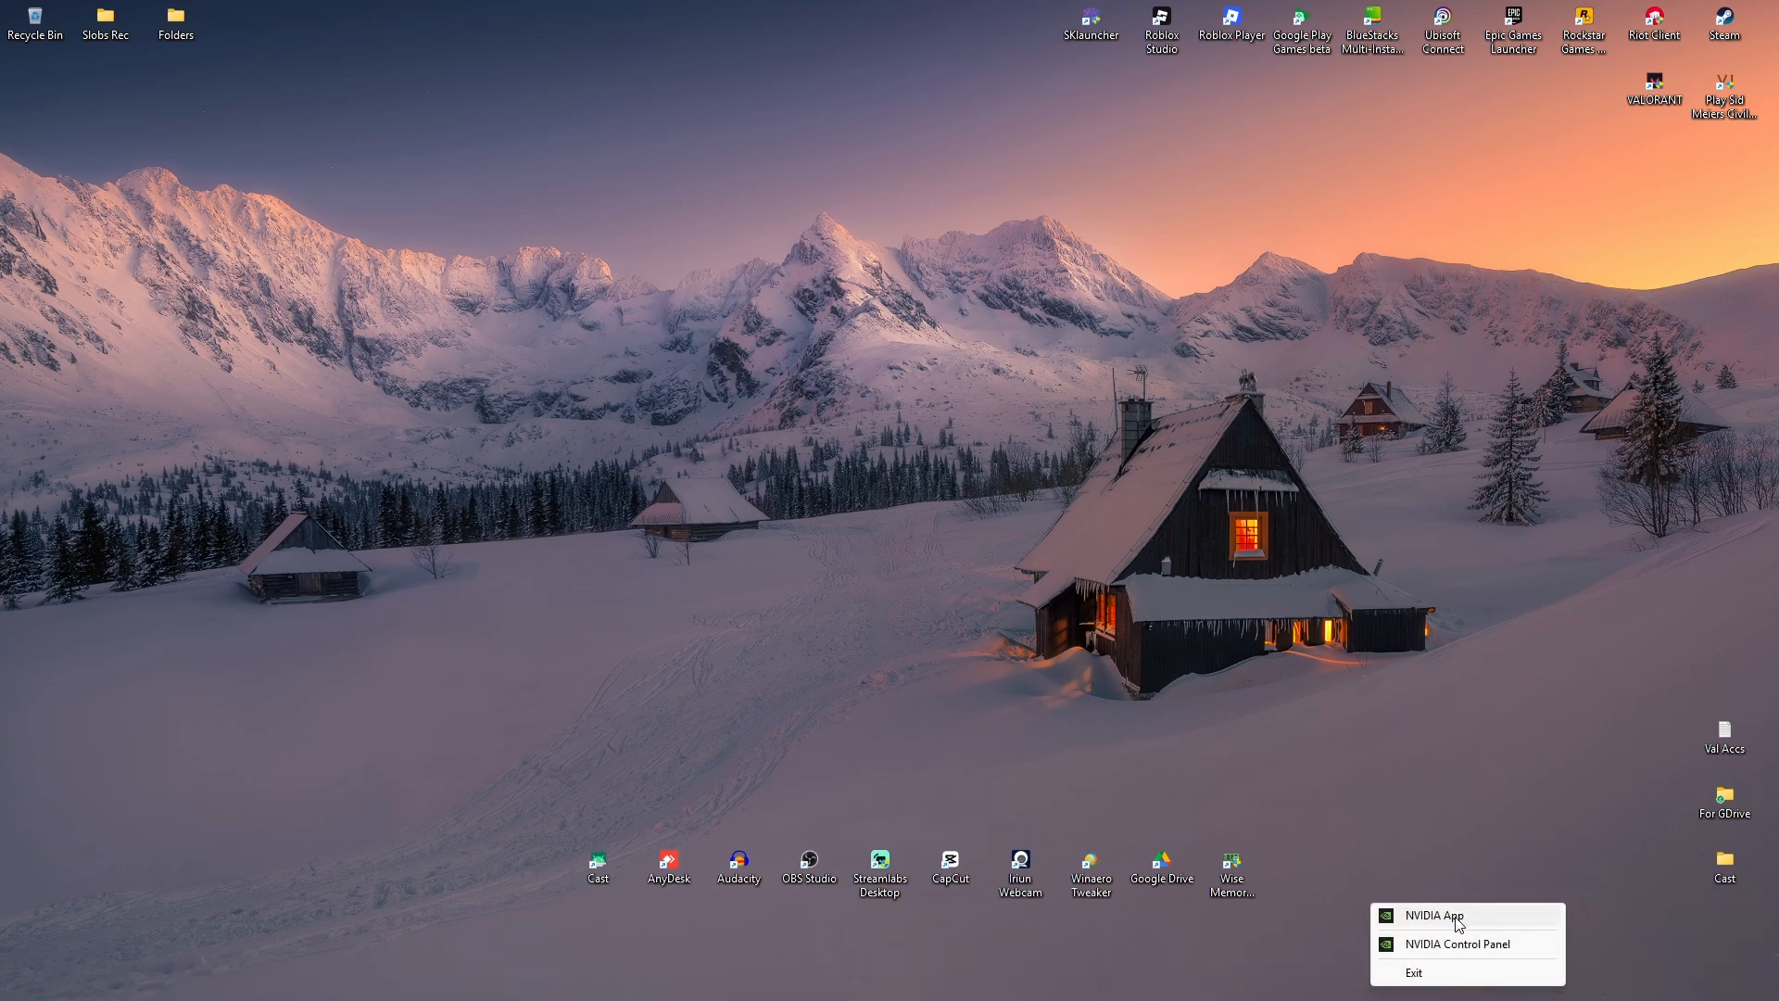
{"action": "mouse_move", "coordinate": [1443, 930]}
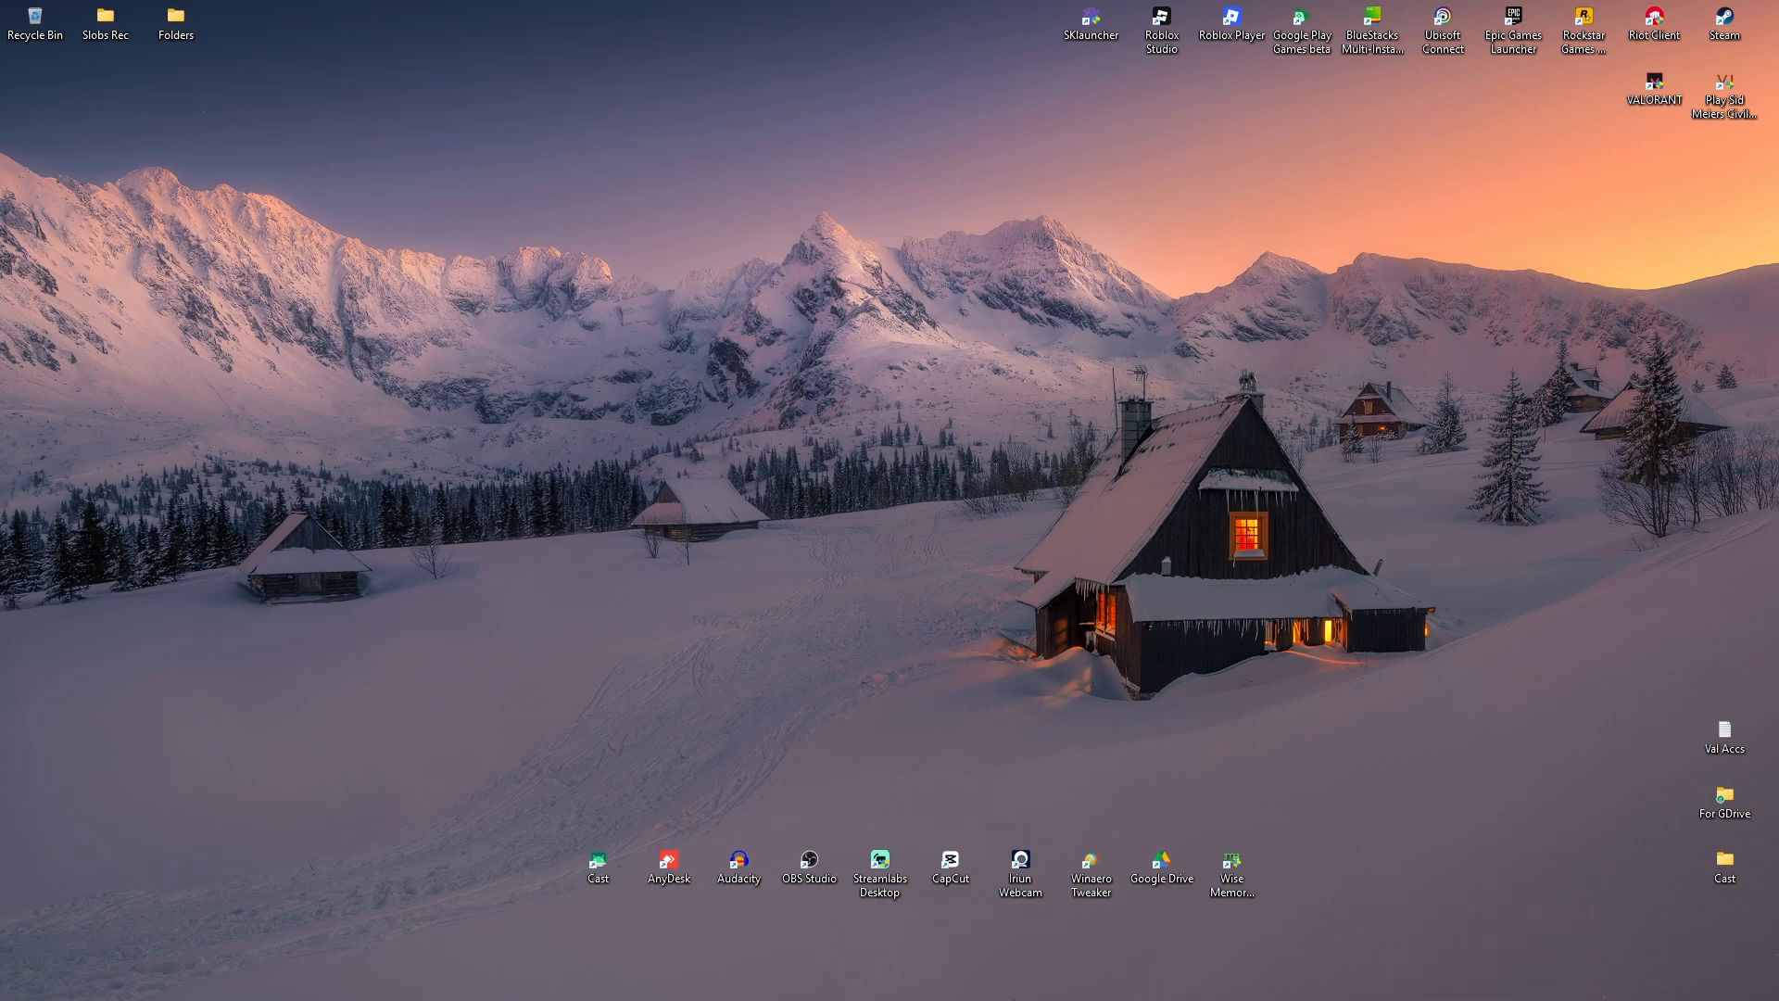
{"action": "left_click", "coordinate": [663, 976]}
{"action": "type", "text": "nvidia a"}
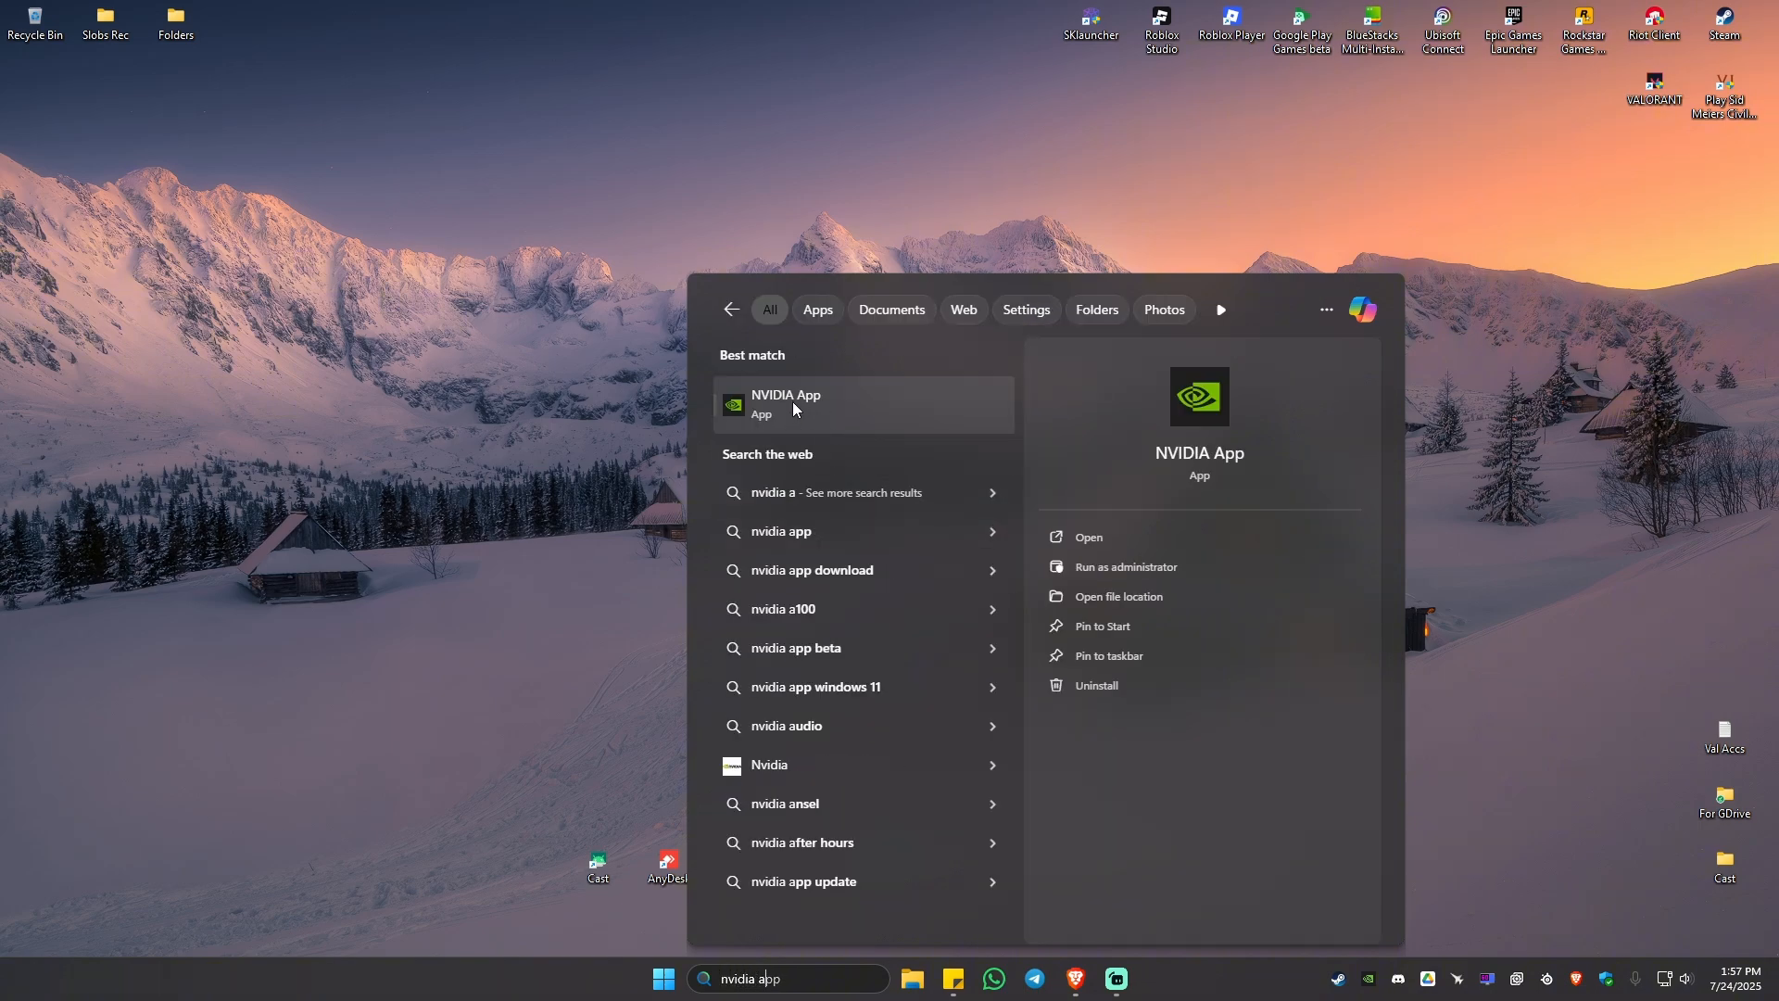
{"action": "left_click", "coordinate": [786, 402]}
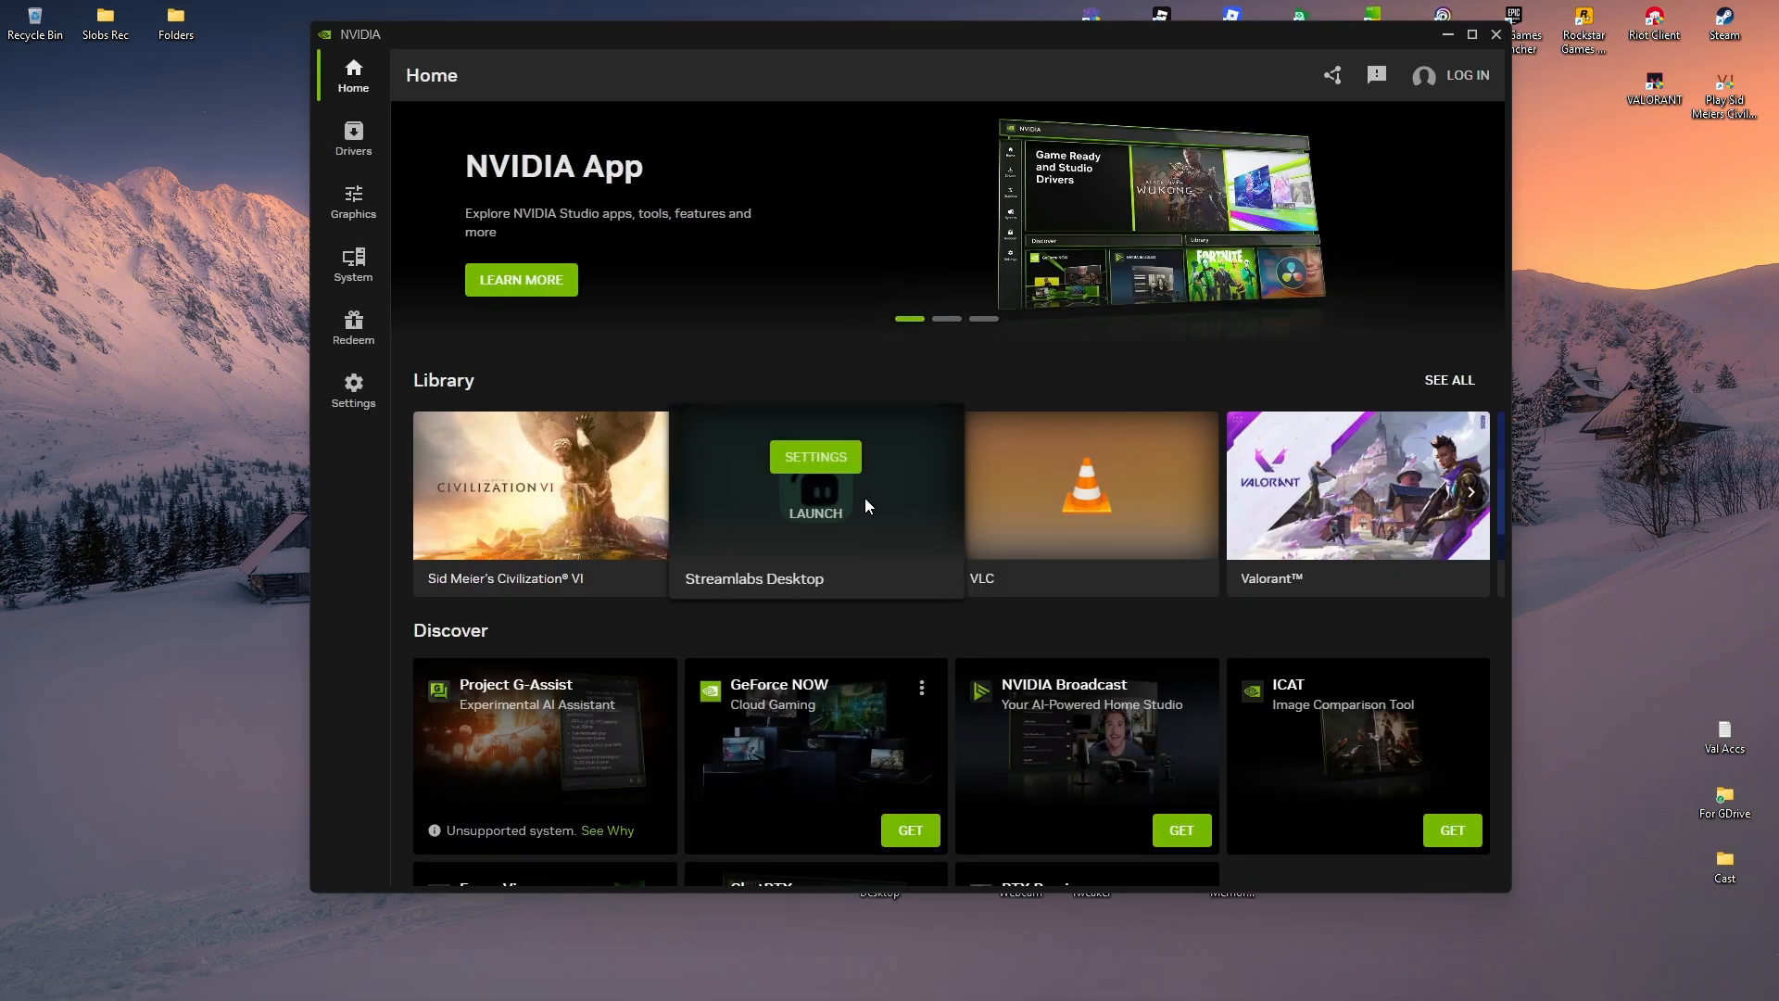
{"action": "mouse_move", "coordinate": [352, 391]}
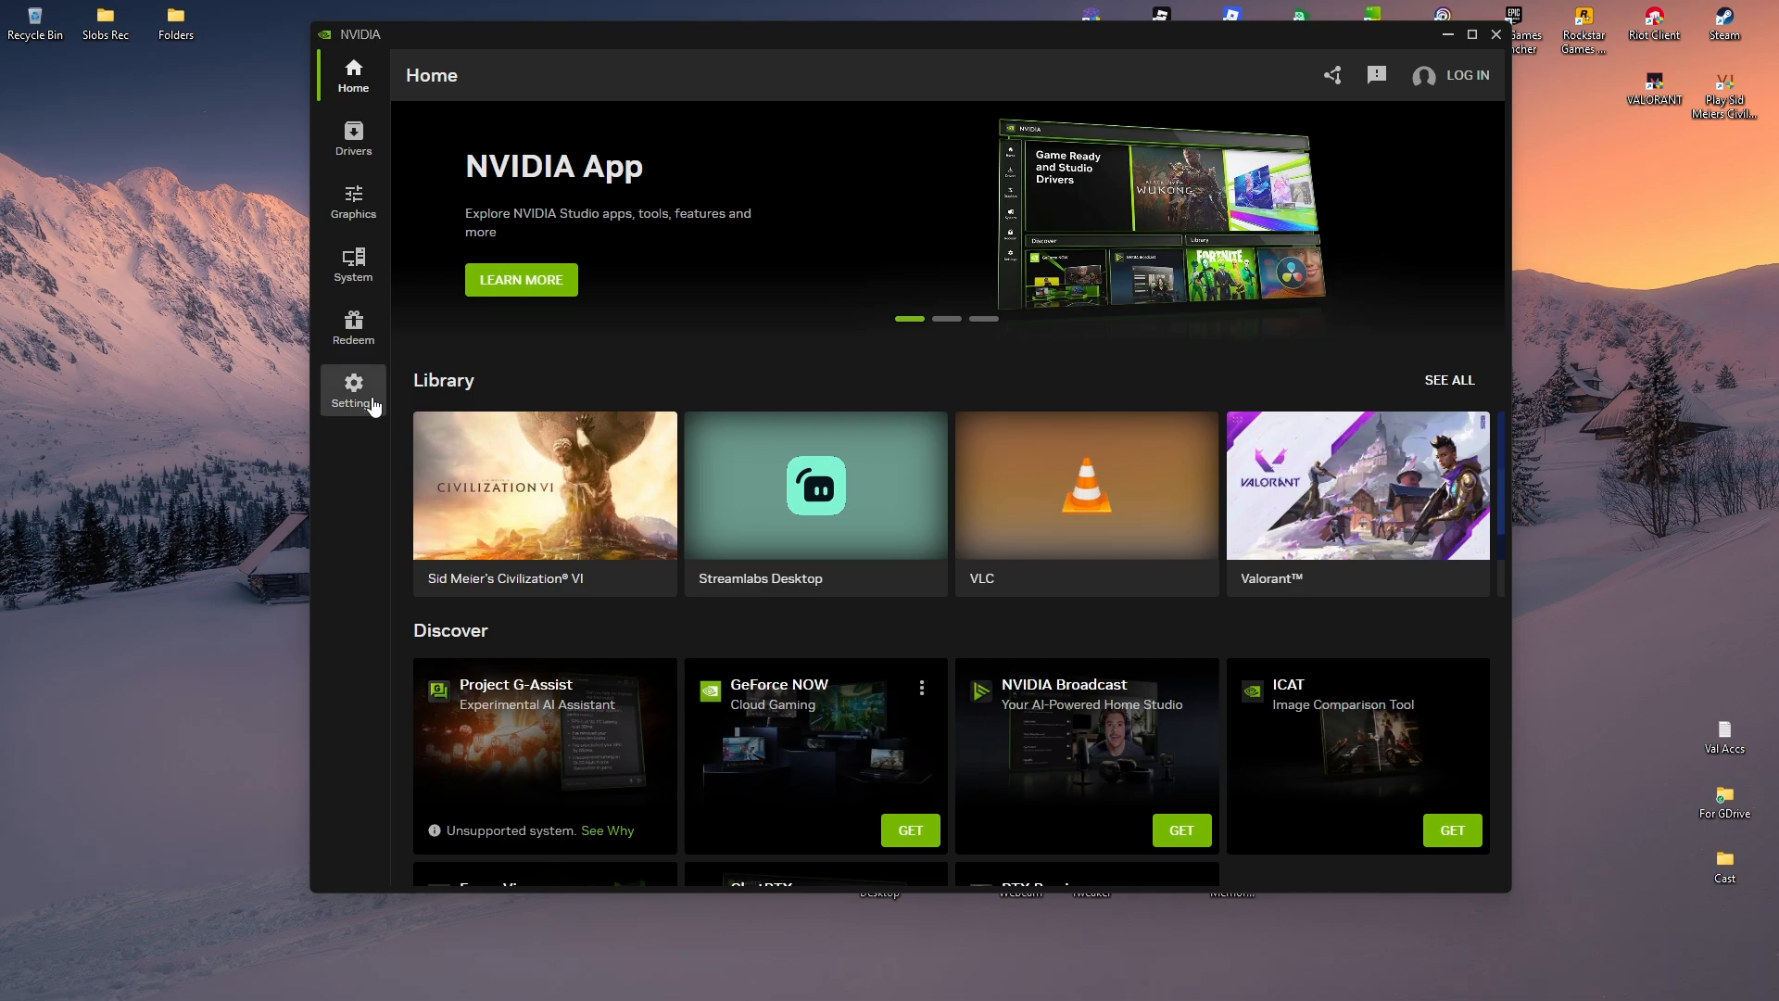
Switch on the NVIDIA overlay in Settings and minimize the app window
{"action": "left_click", "coordinate": [352, 391]}
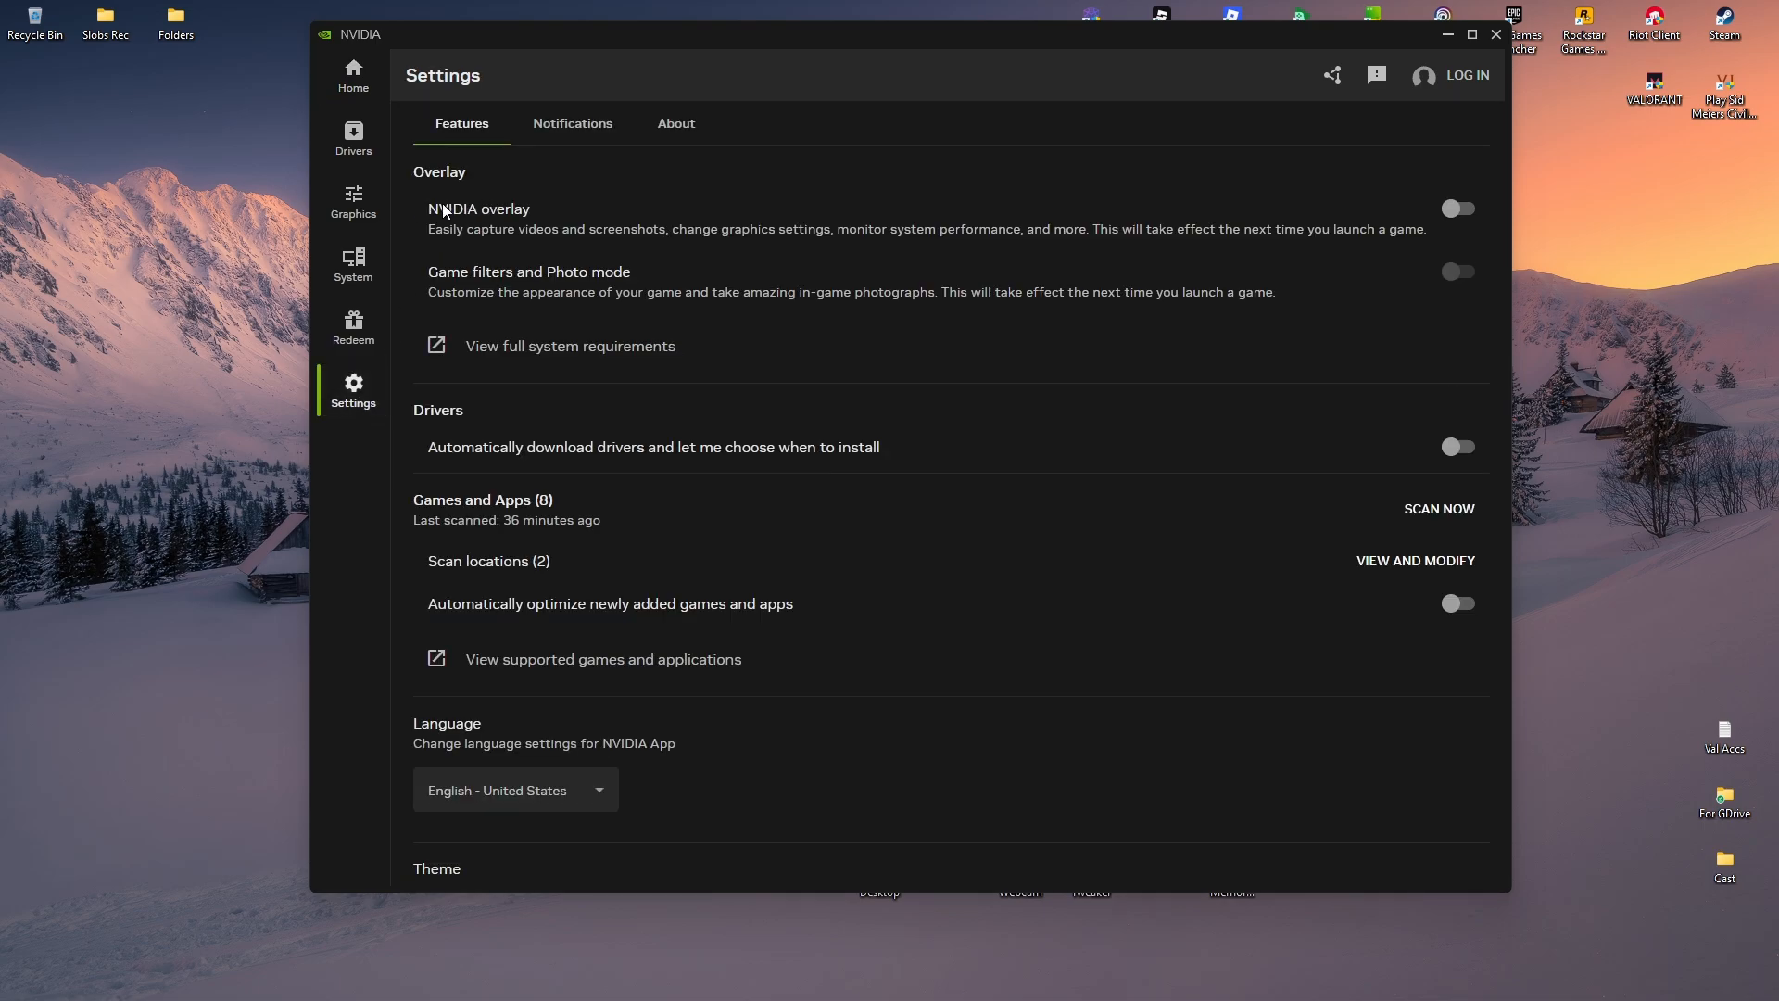
{"action": "mouse_move", "coordinate": [1434, 276]}
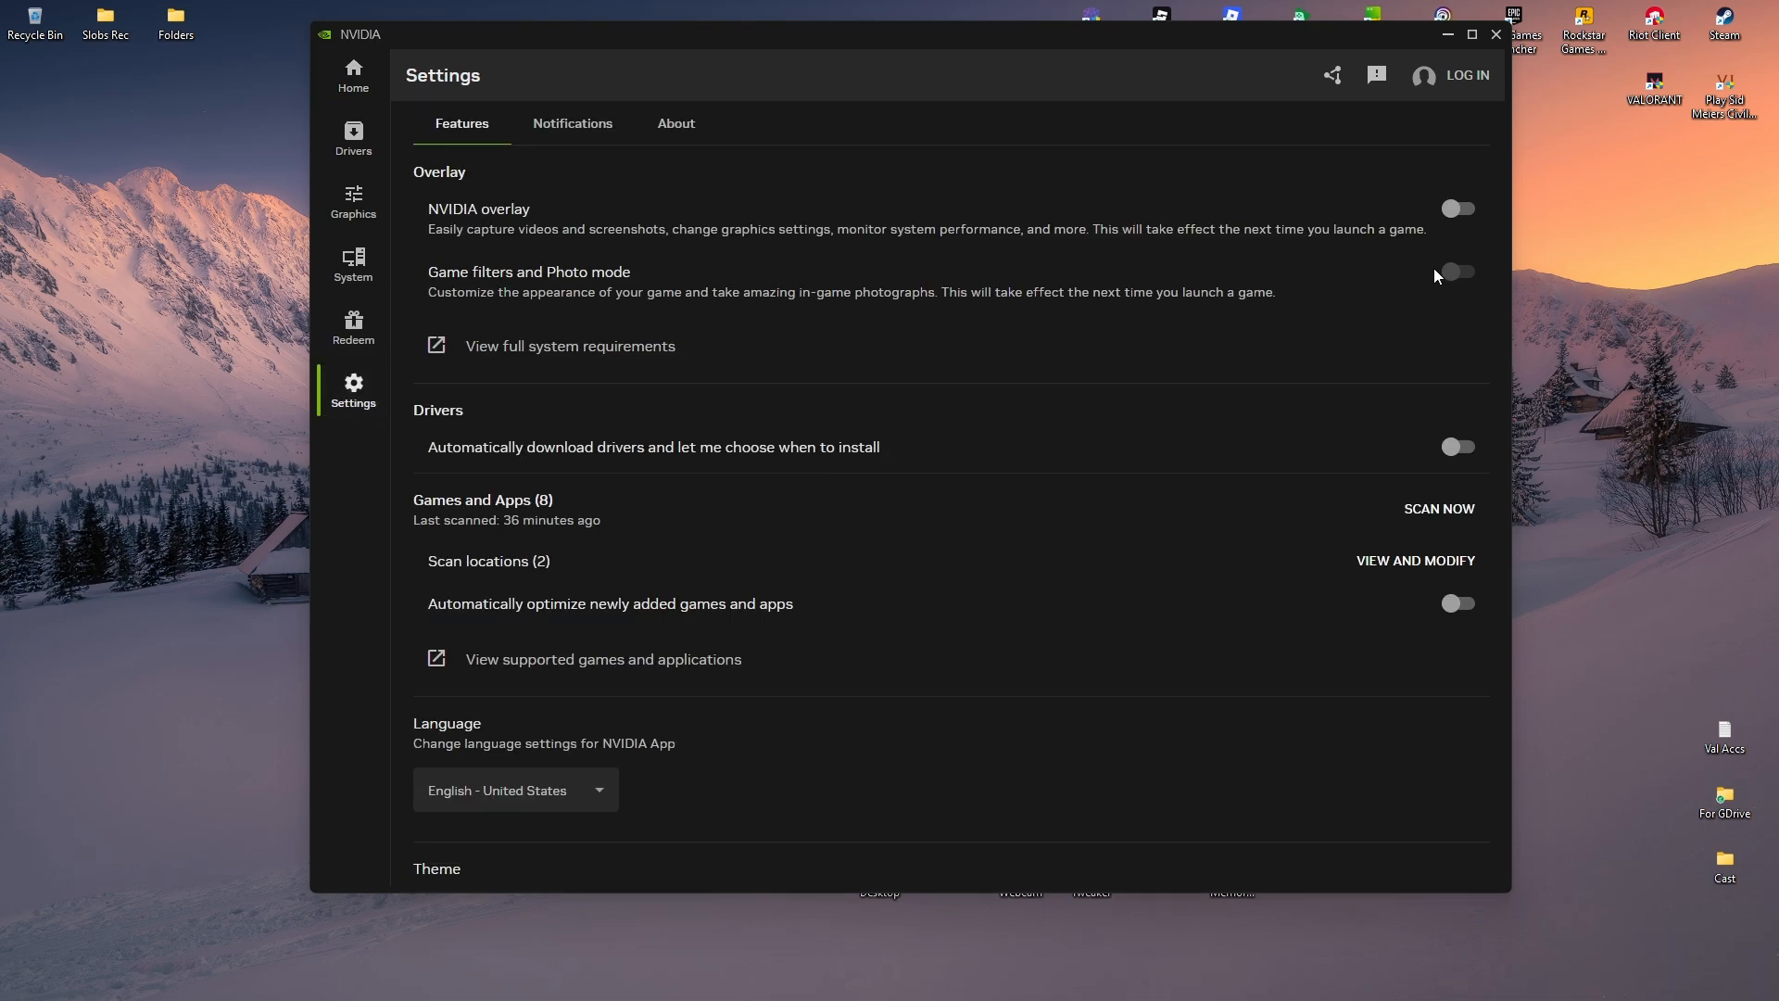
{"action": "left_click", "coordinate": [1458, 207]}
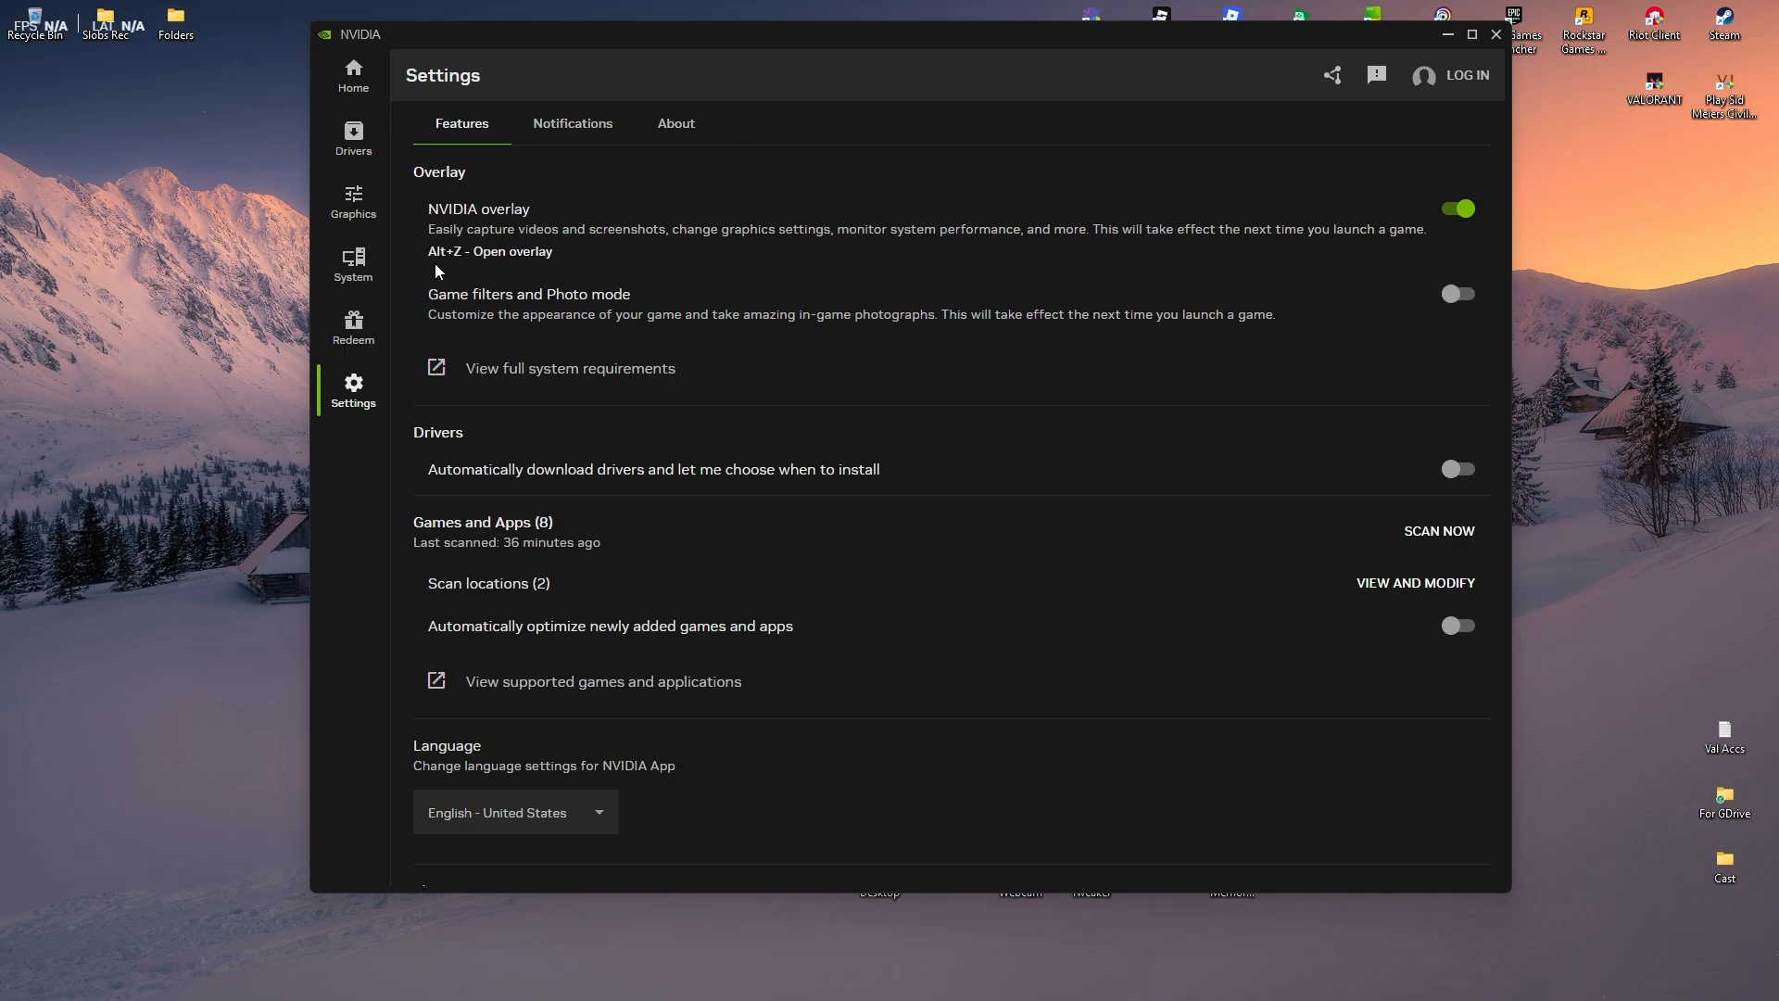
{"action": "mouse_move", "coordinate": [506, 273]}
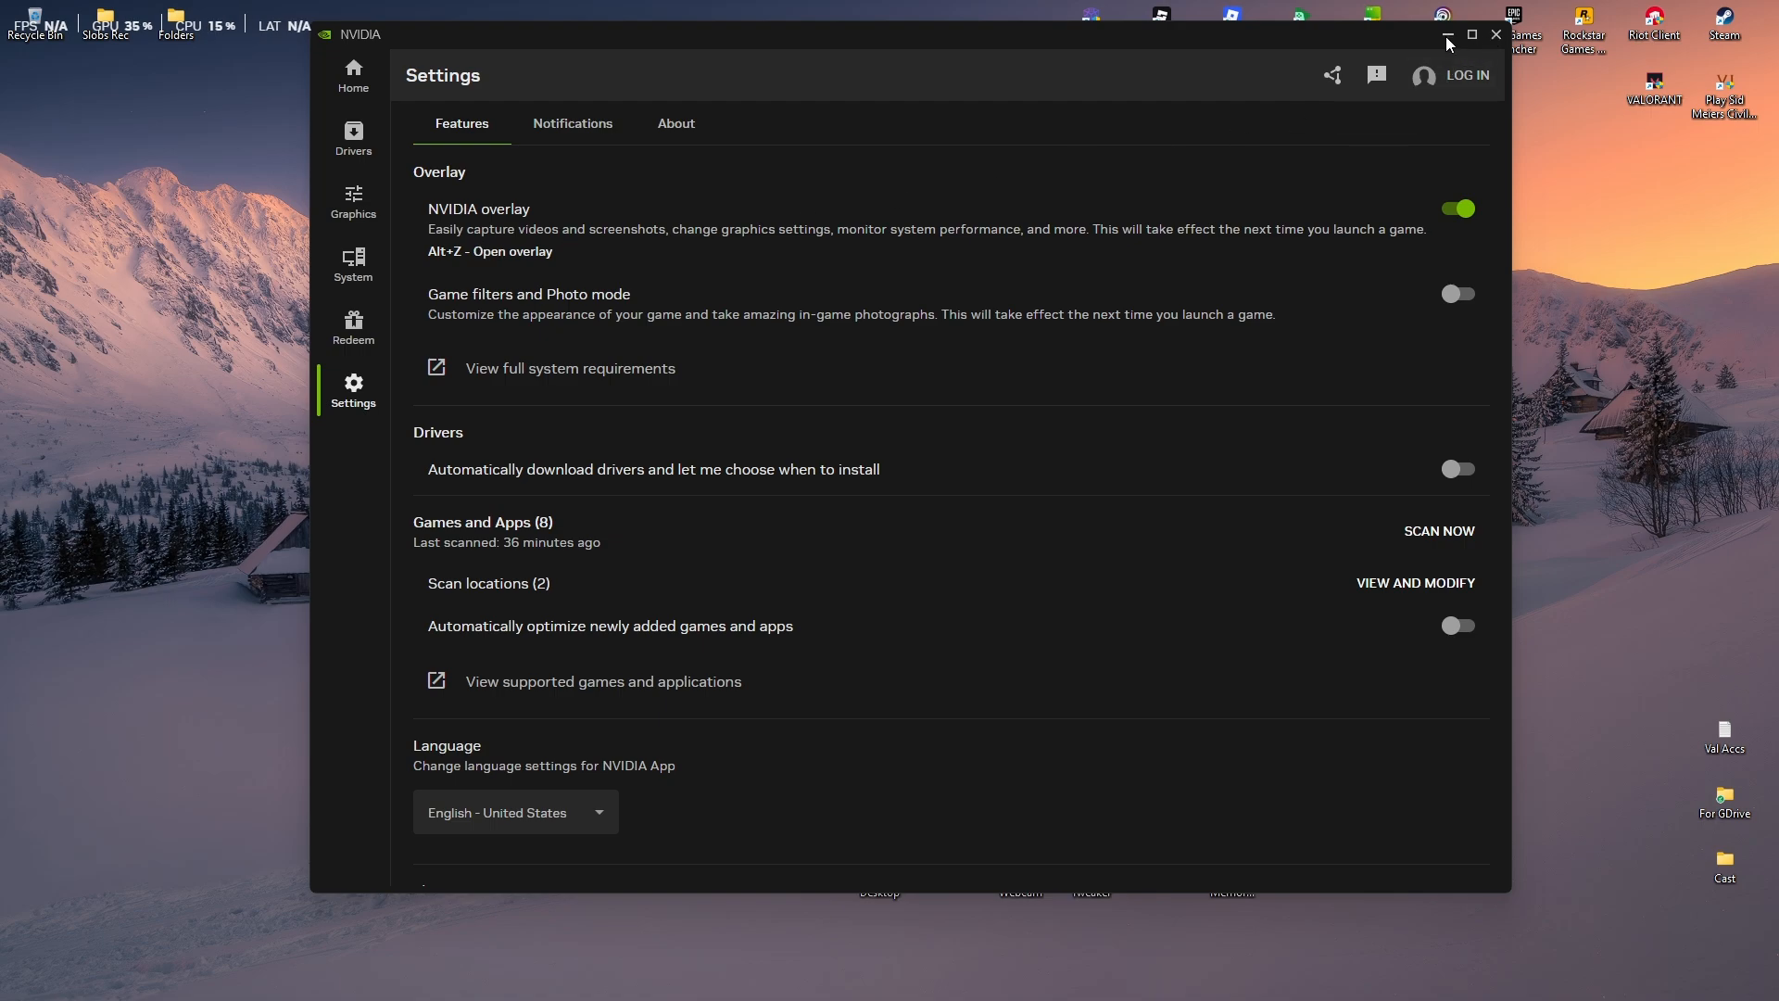
{"action": "left_click", "coordinate": [1447, 34]}
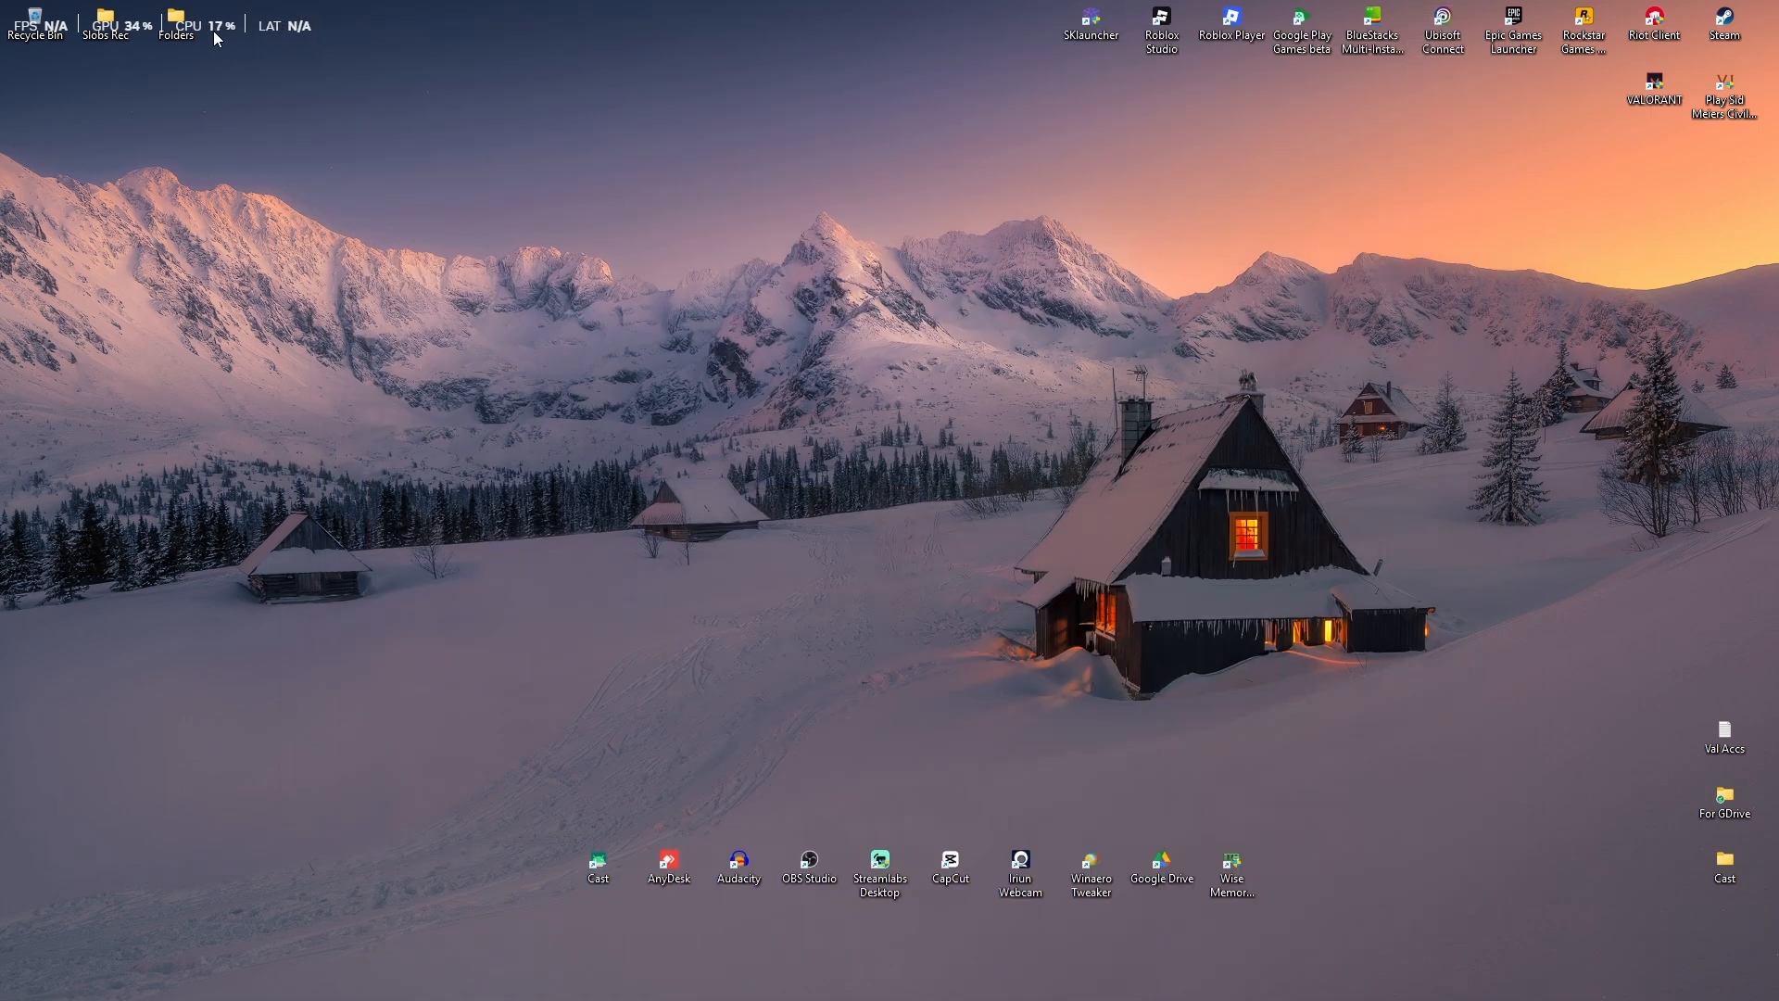
{"action": "mouse_move", "coordinate": [1034, 422]}
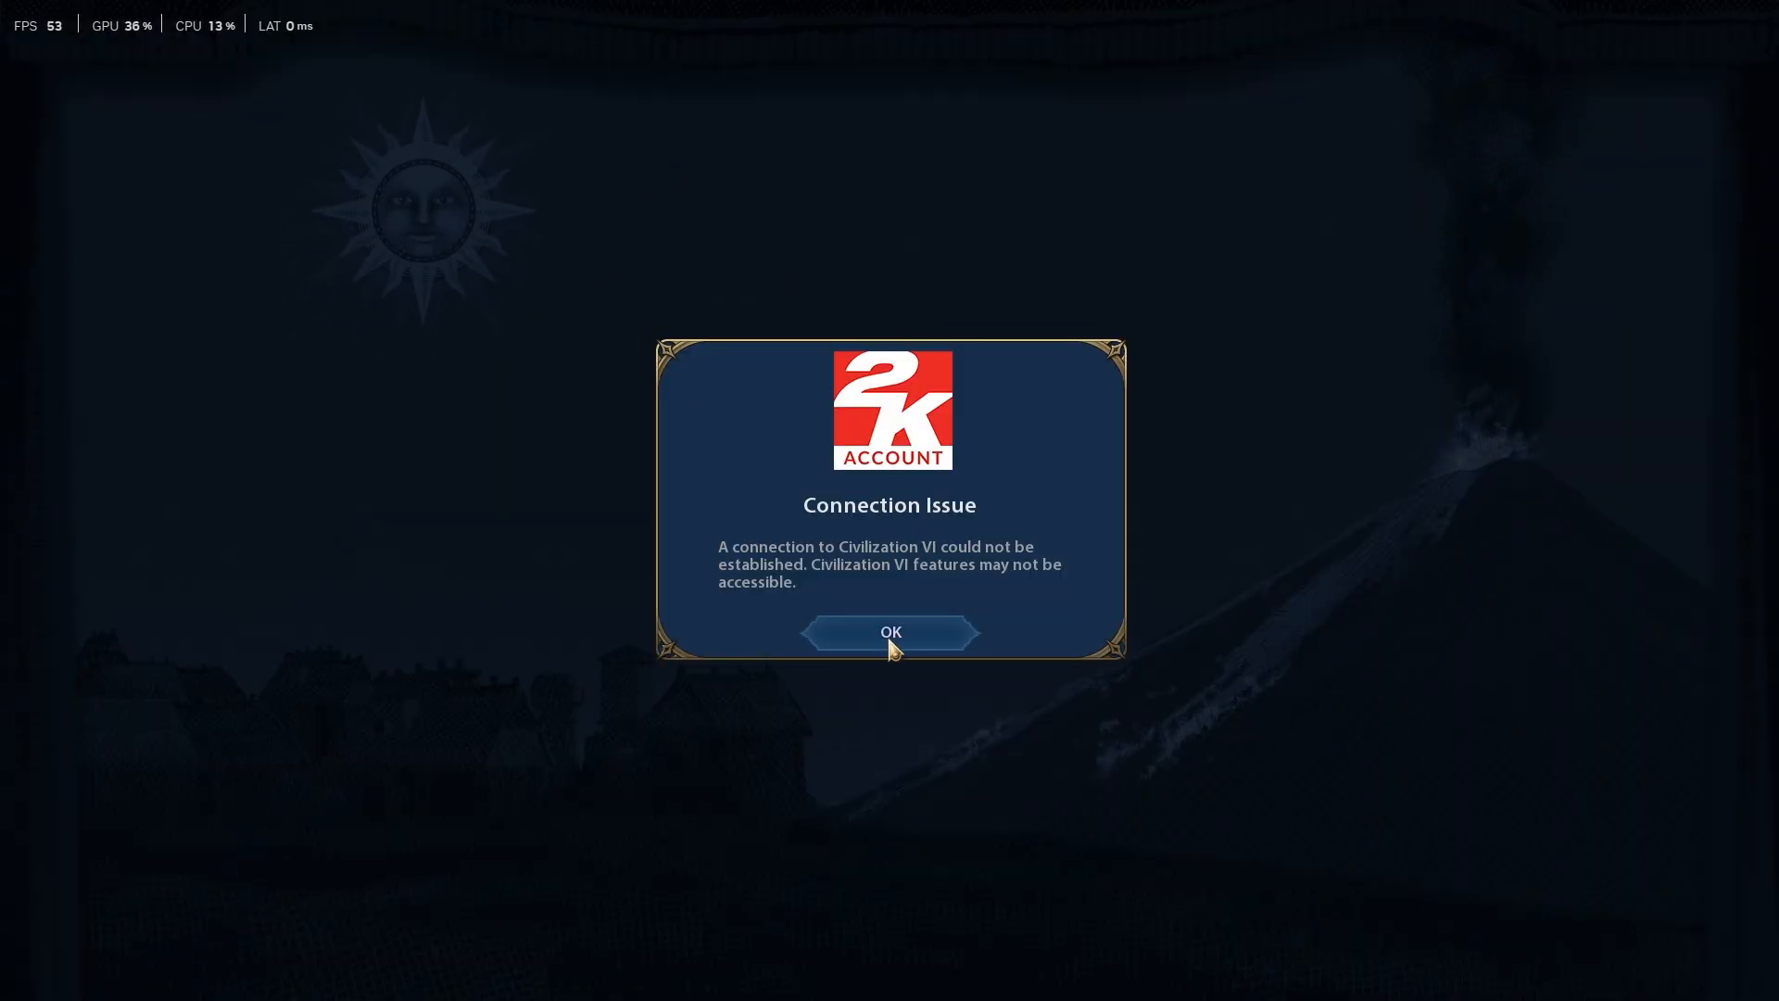
Dismiss the 2K Connection Issue notice so Civilization VI loads the game
{"action": "left_click", "coordinate": [889, 632]}
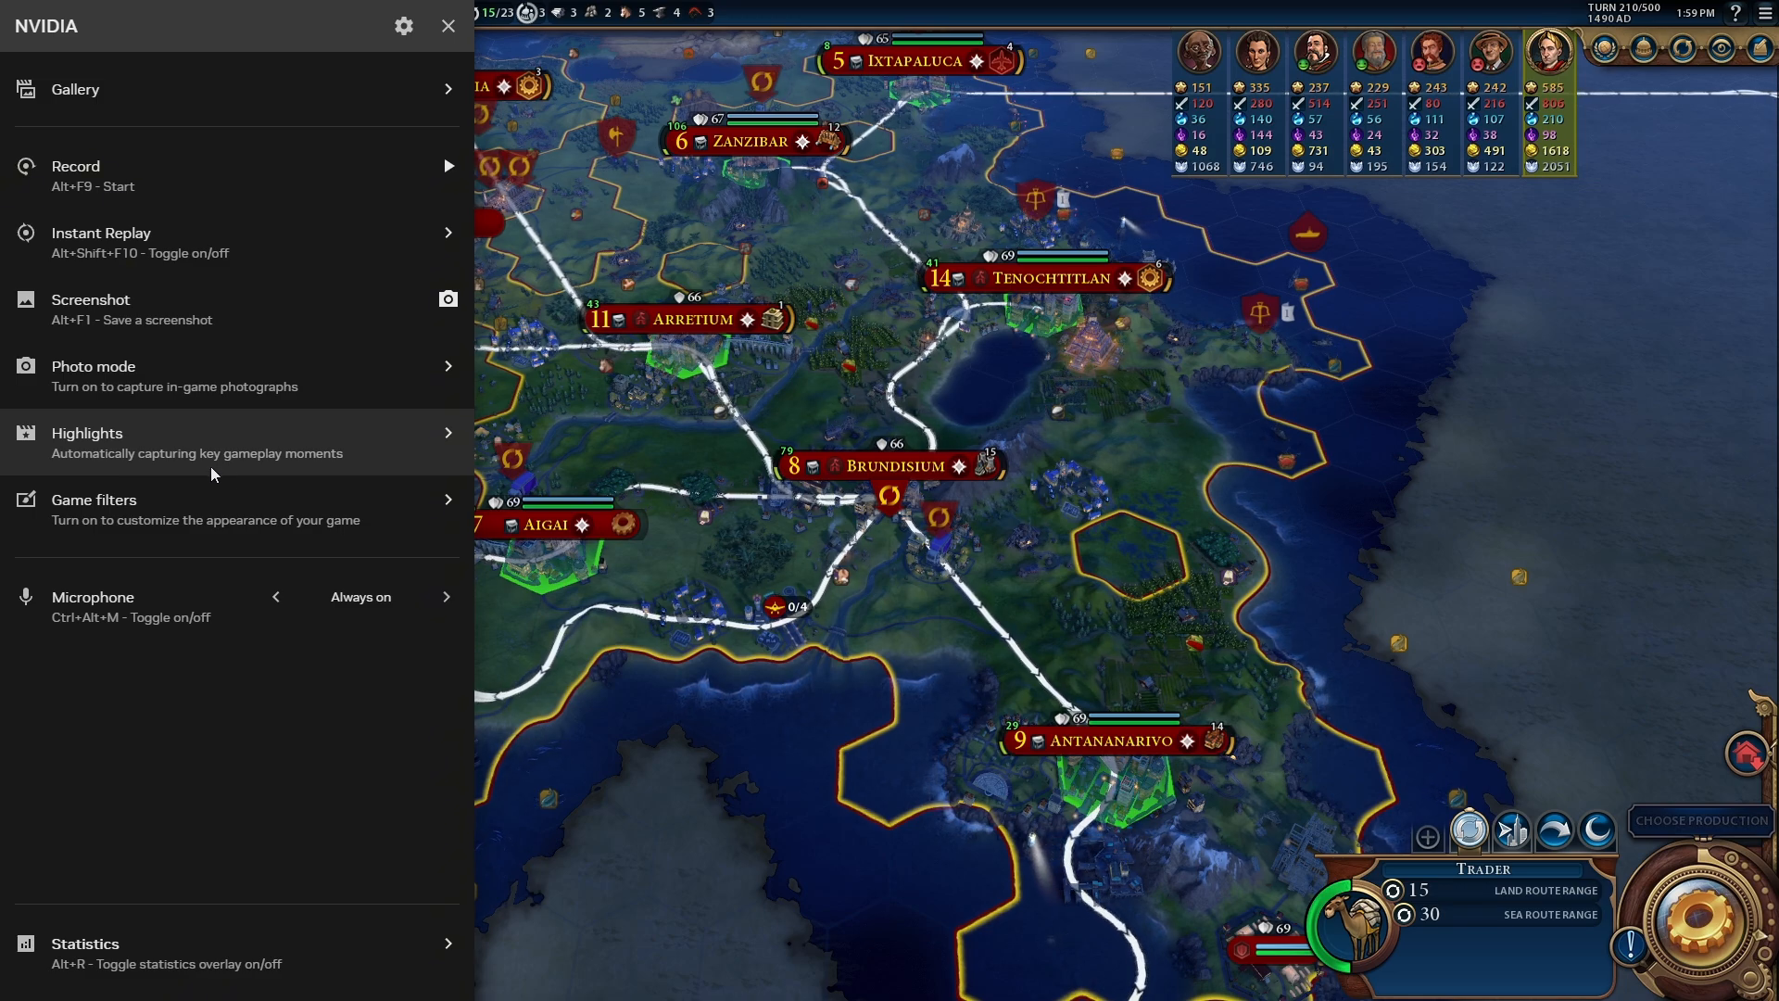
{"action": "mouse_move", "coordinate": [136, 524]}
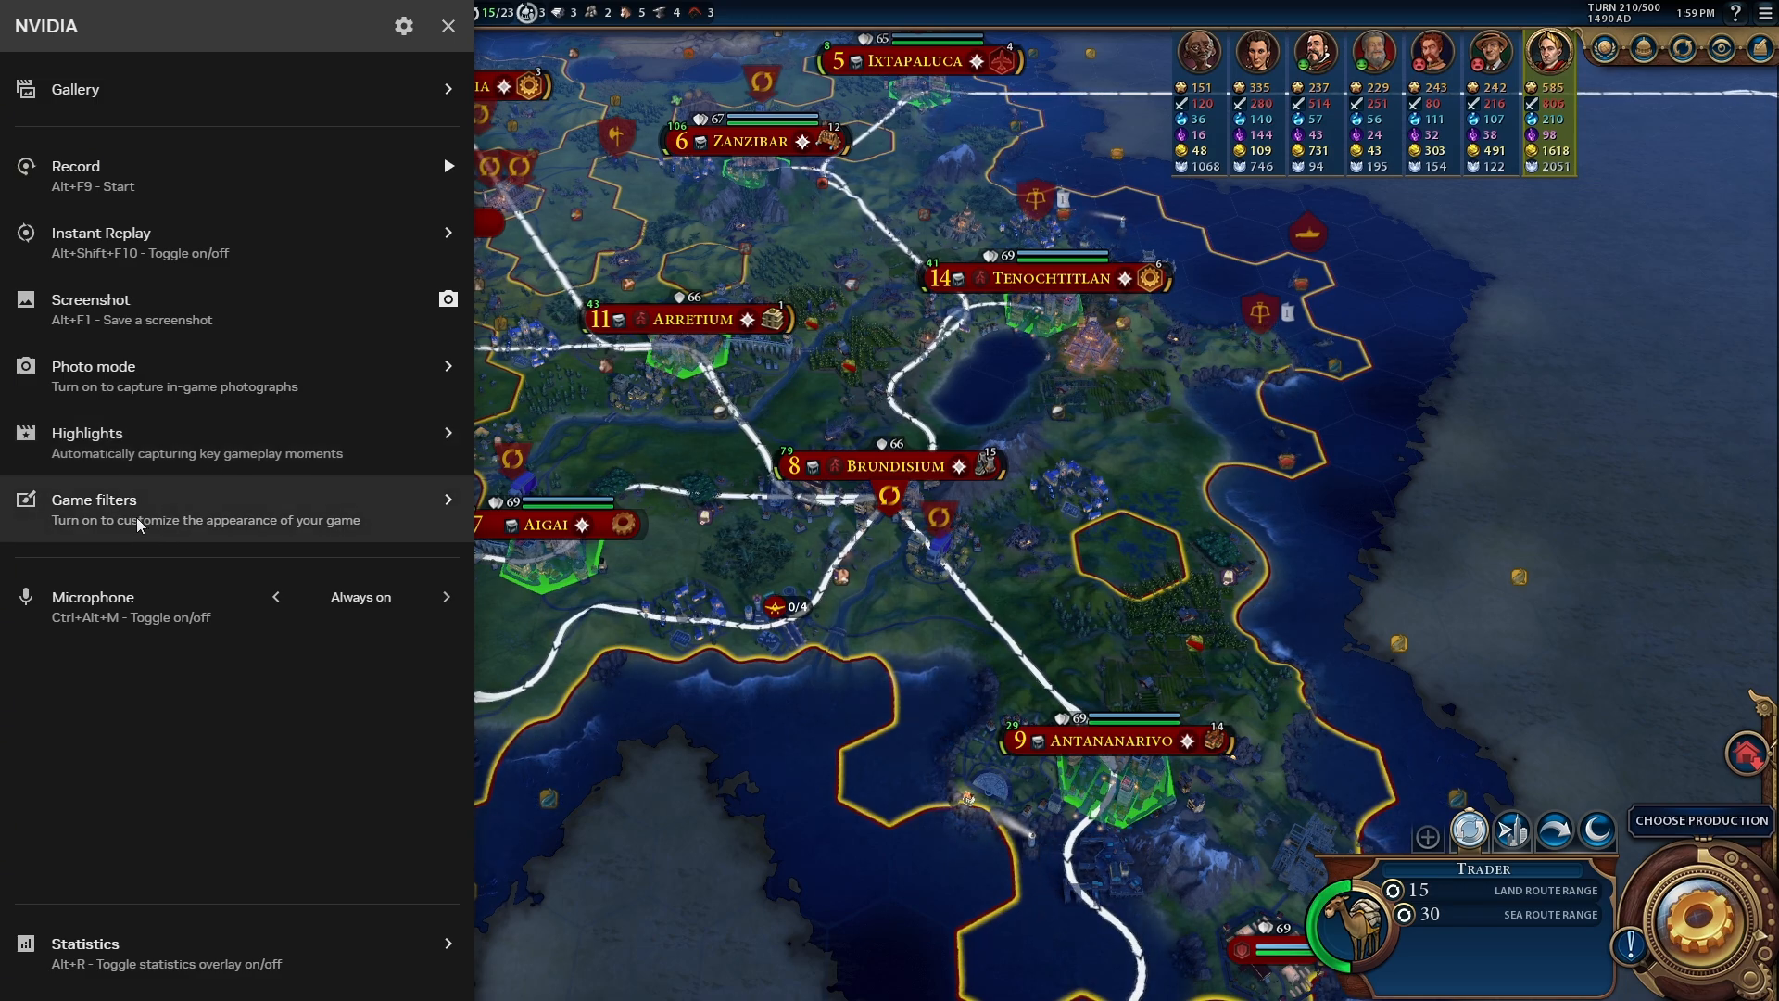
Enable Game filters for Civilization VI from the overlay's Game filters panel
{"action": "left_click", "coordinate": [93, 498]}
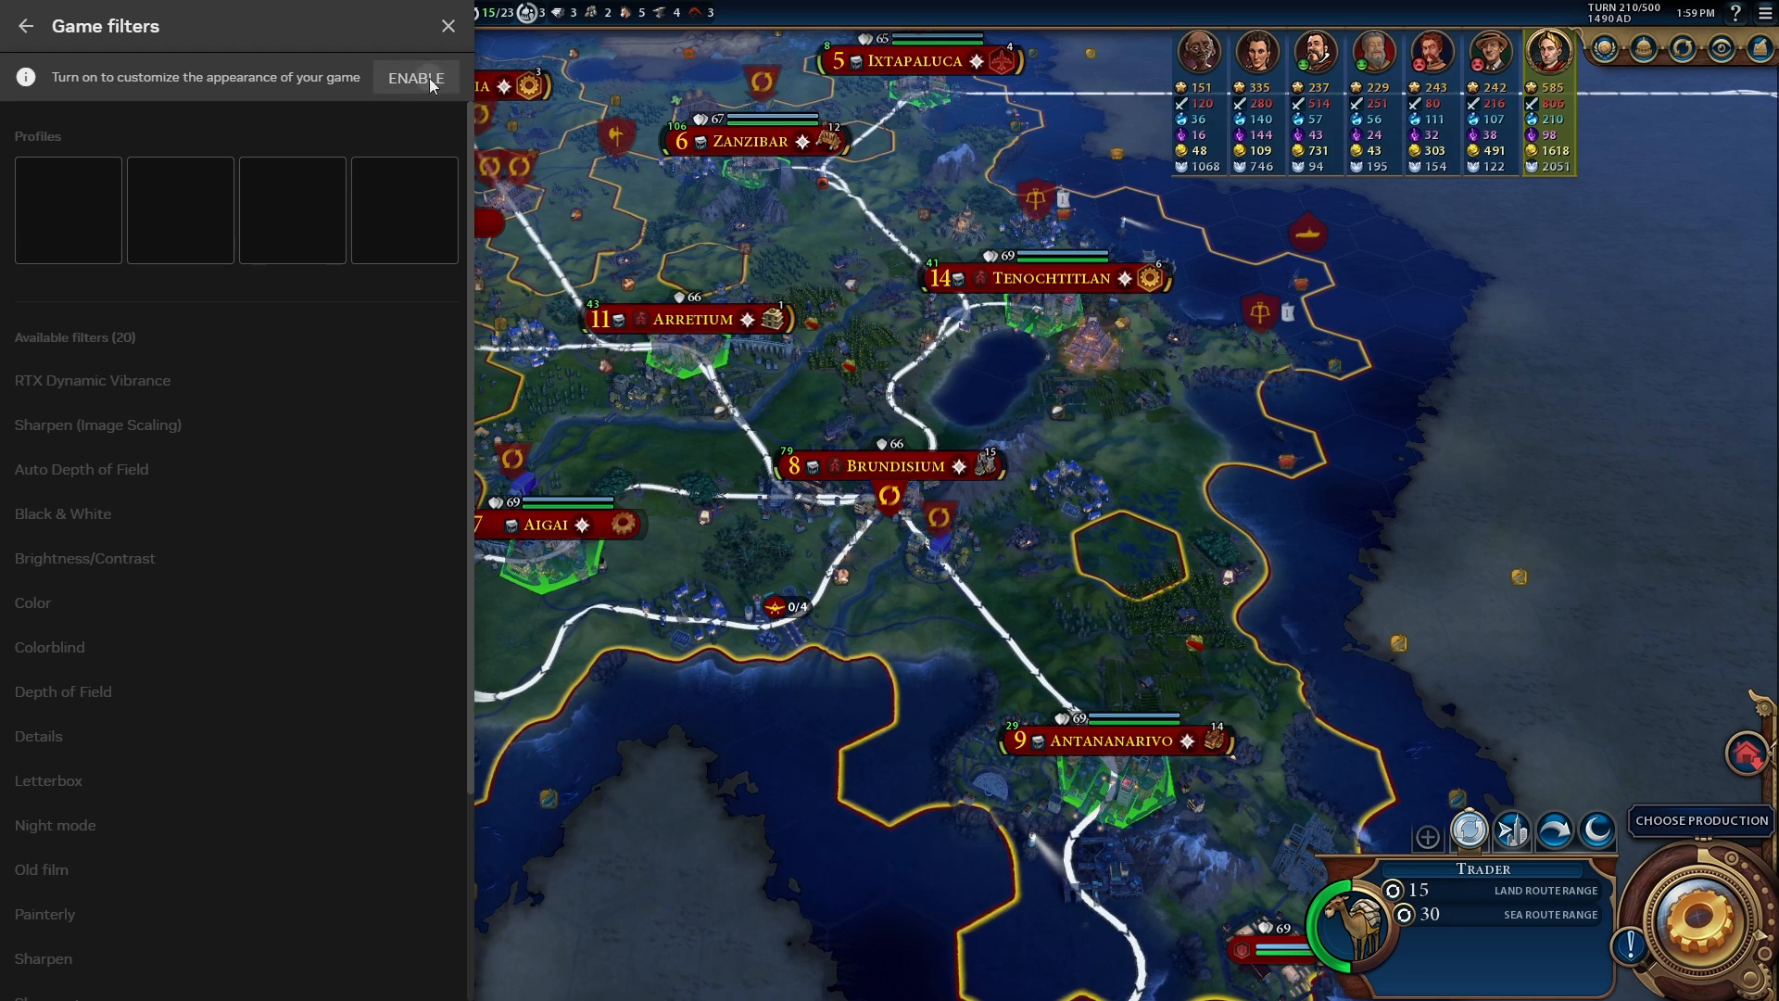
{"action": "left_click", "coordinate": [415, 78]}
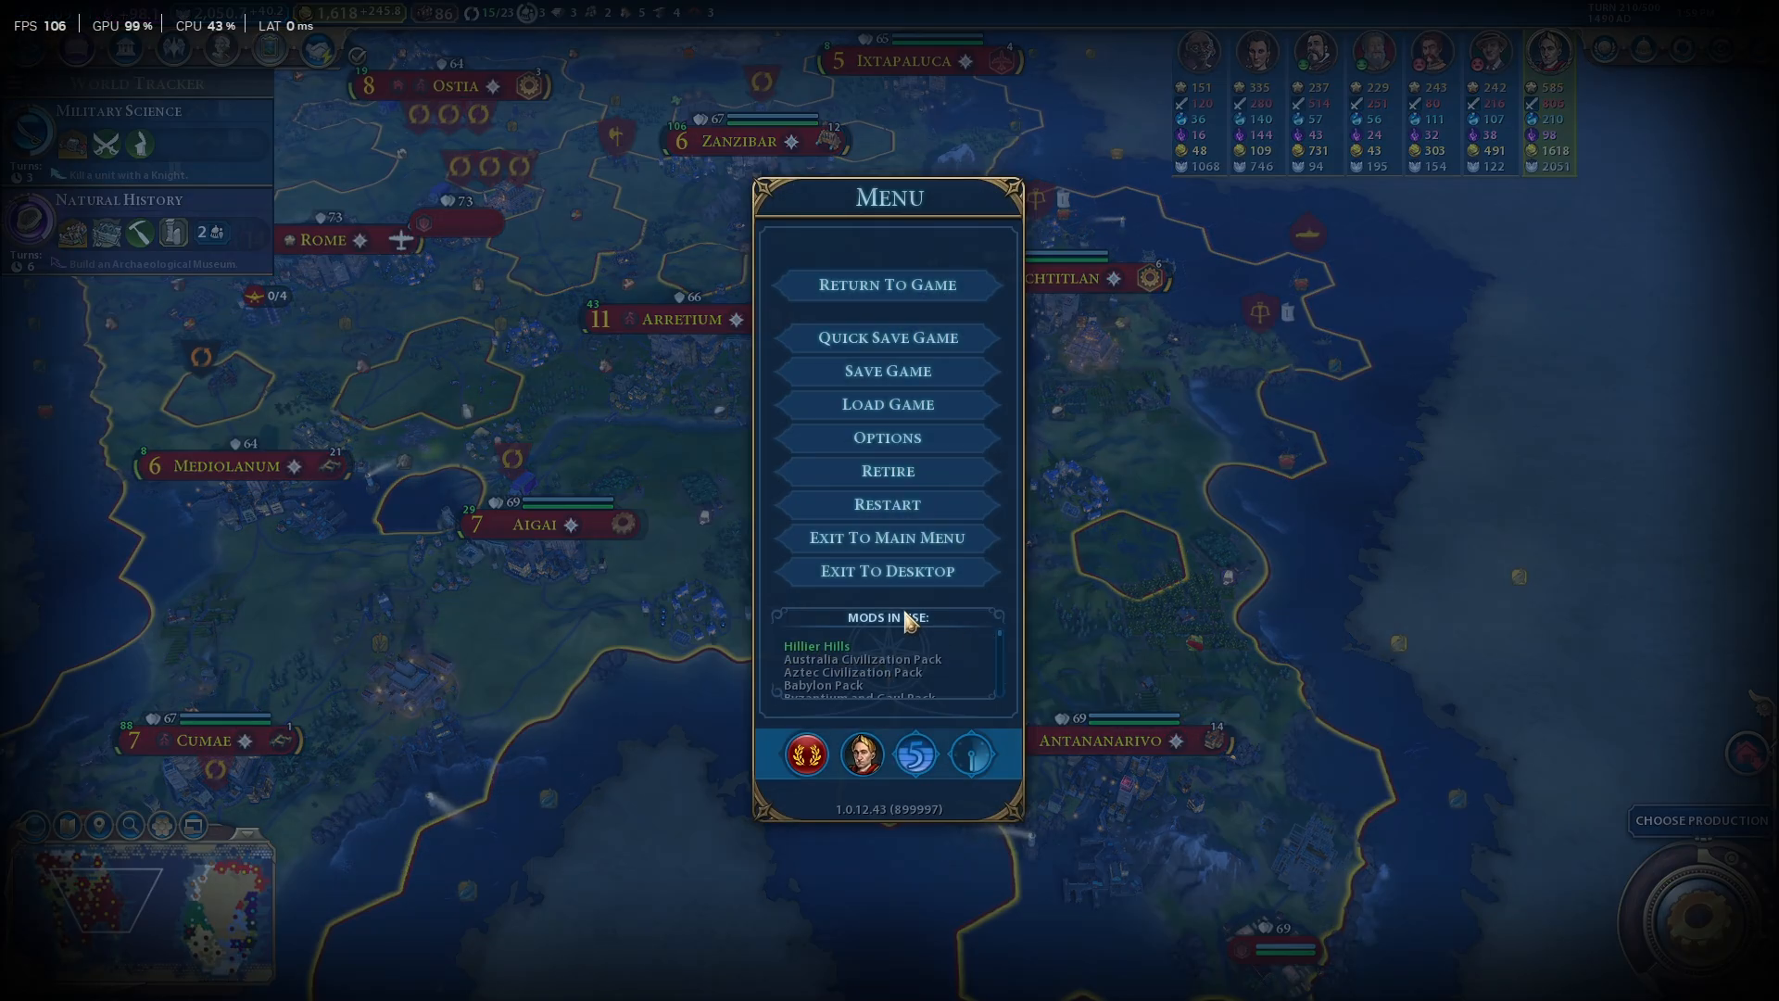
{"action": "mouse_move", "coordinate": [904, 747]}
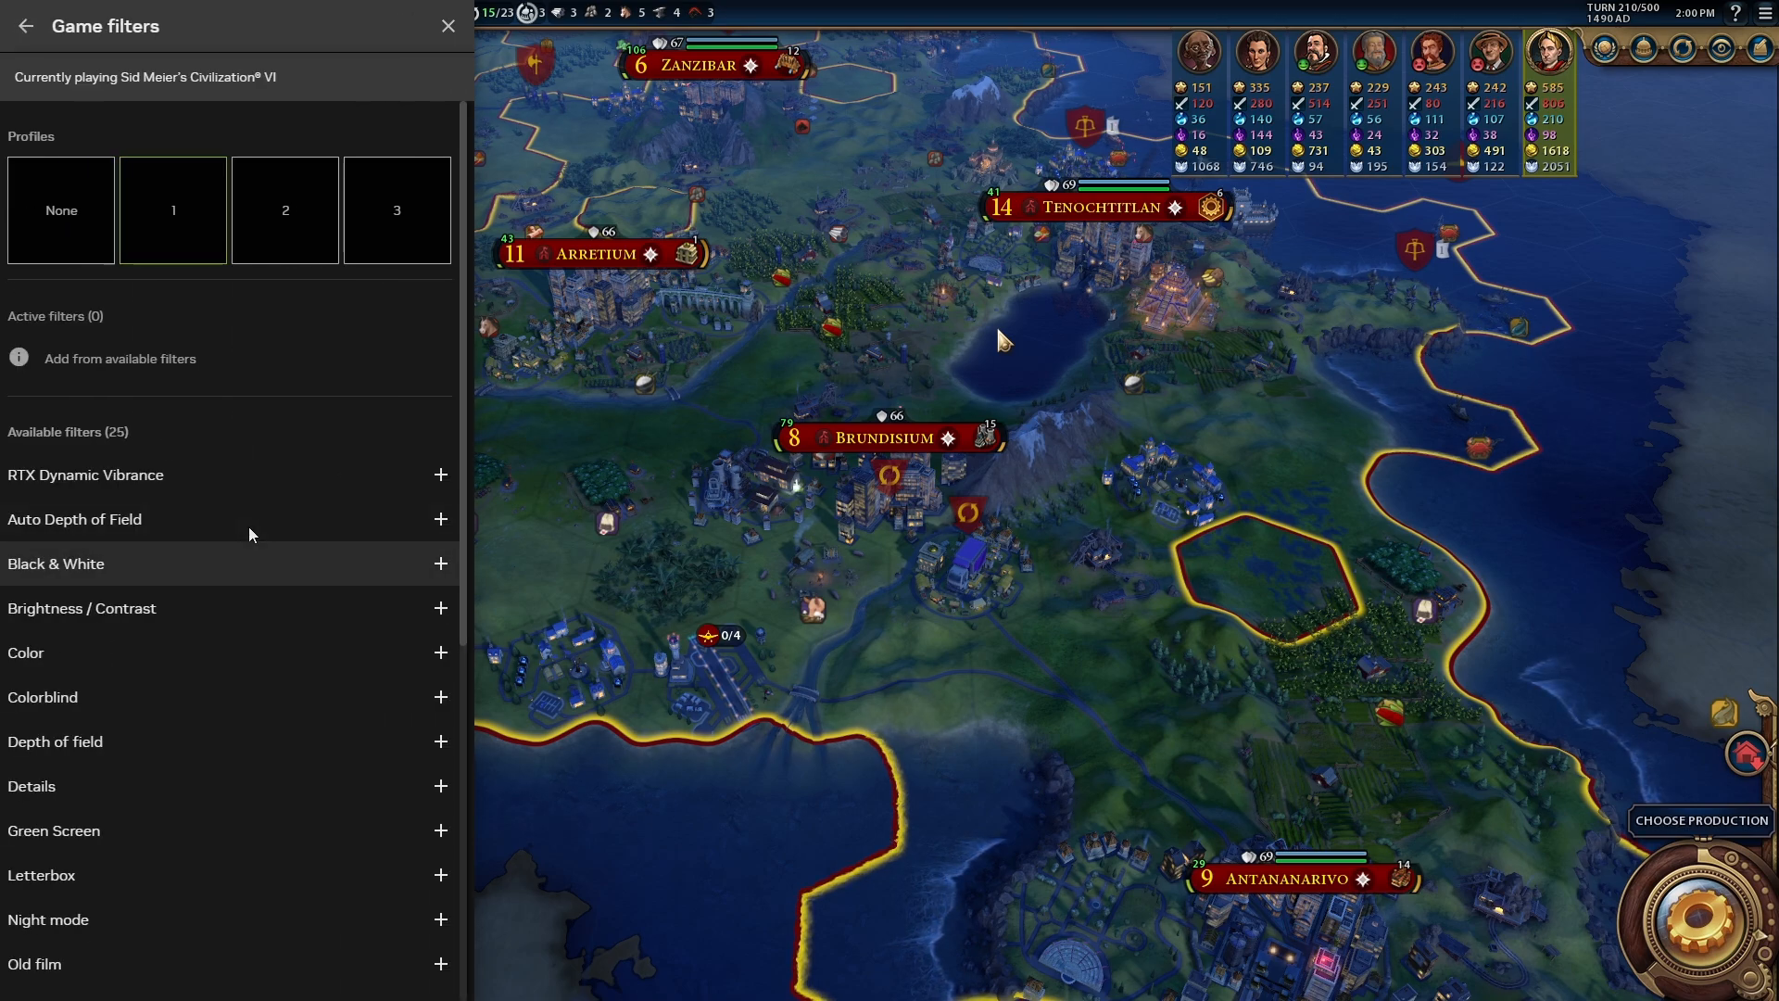
Select Profile 1 and apply filters such as Colorblind to the game, then return to the overlay menu
{"action": "left_click", "coordinate": [172, 210]}
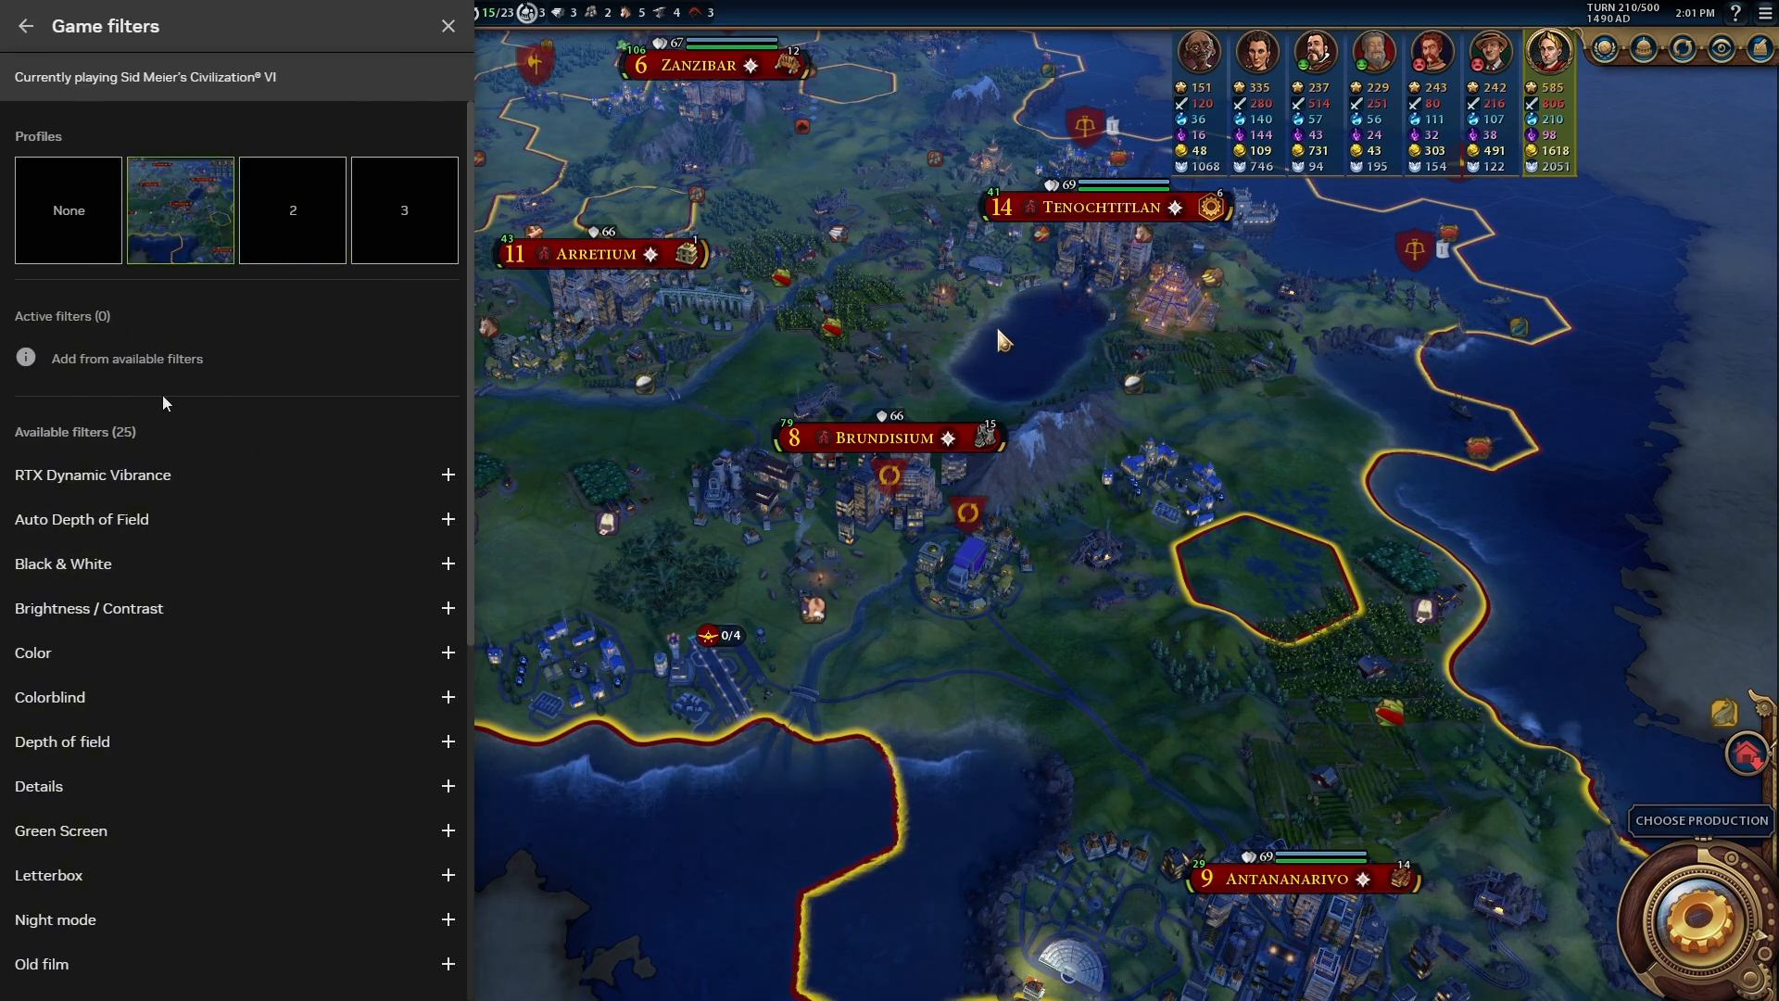
{"action": "scroll", "scroll_direction": "down", "scroll_amount": 3}
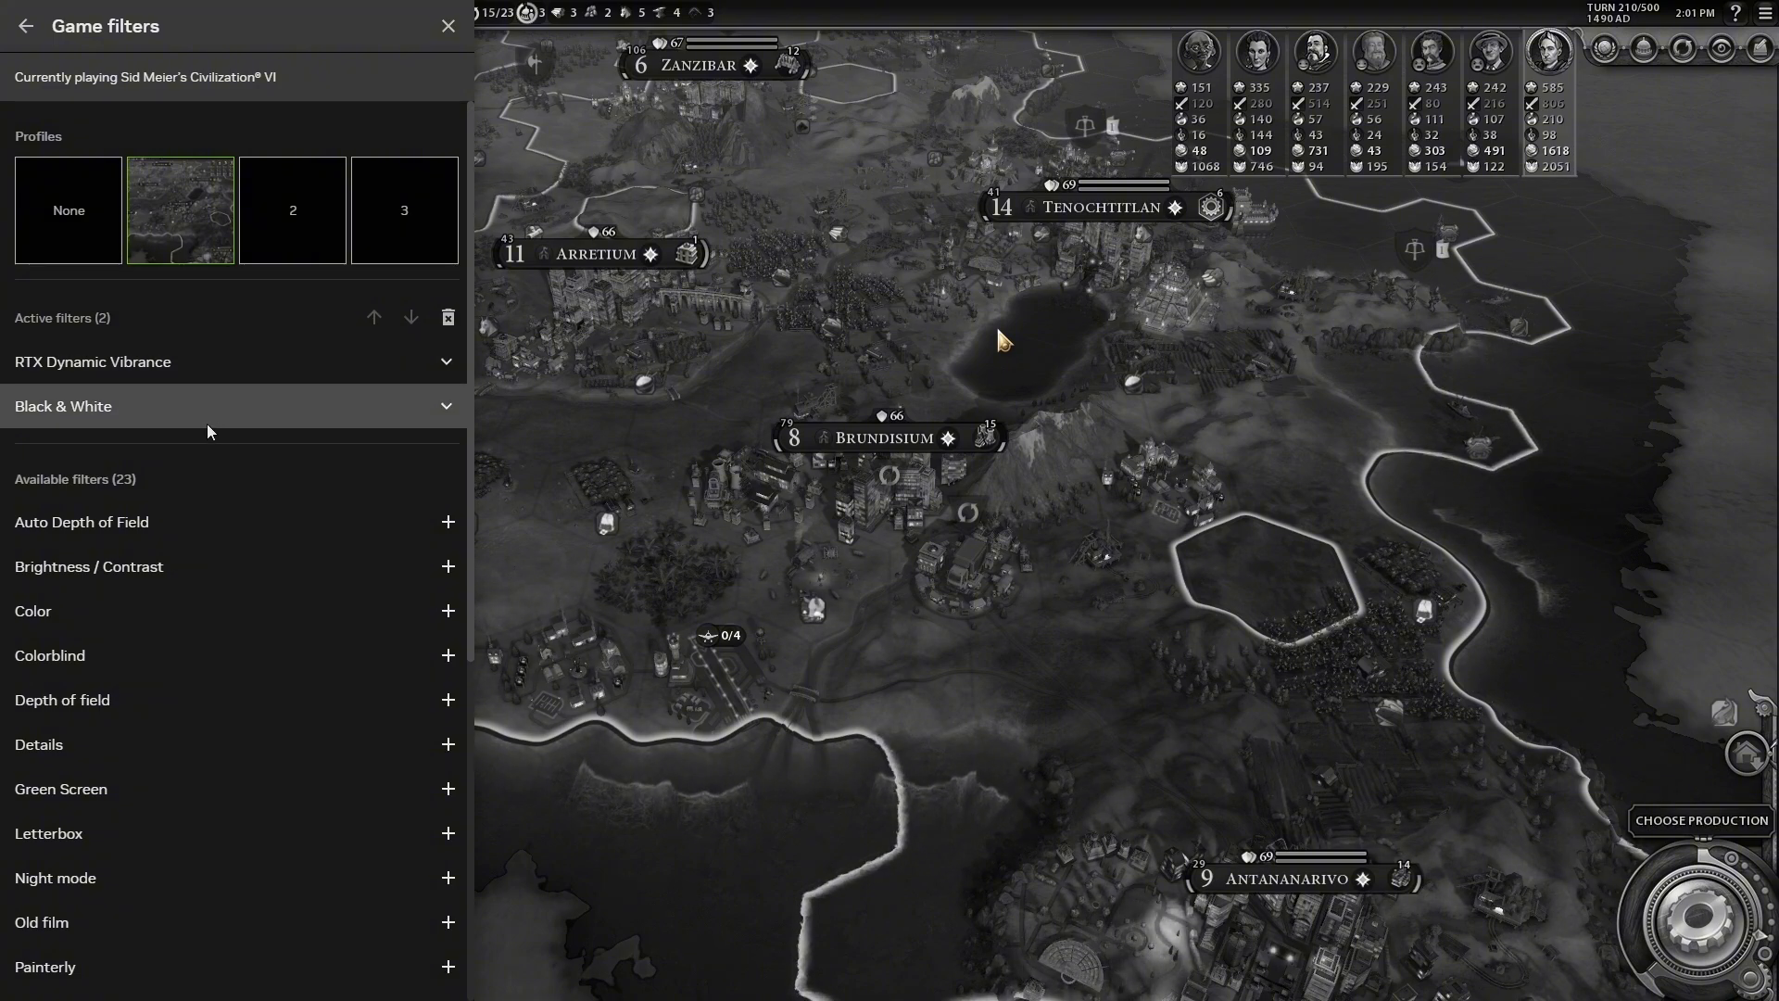
{"action": "left_click", "coordinate": [448, 317]}
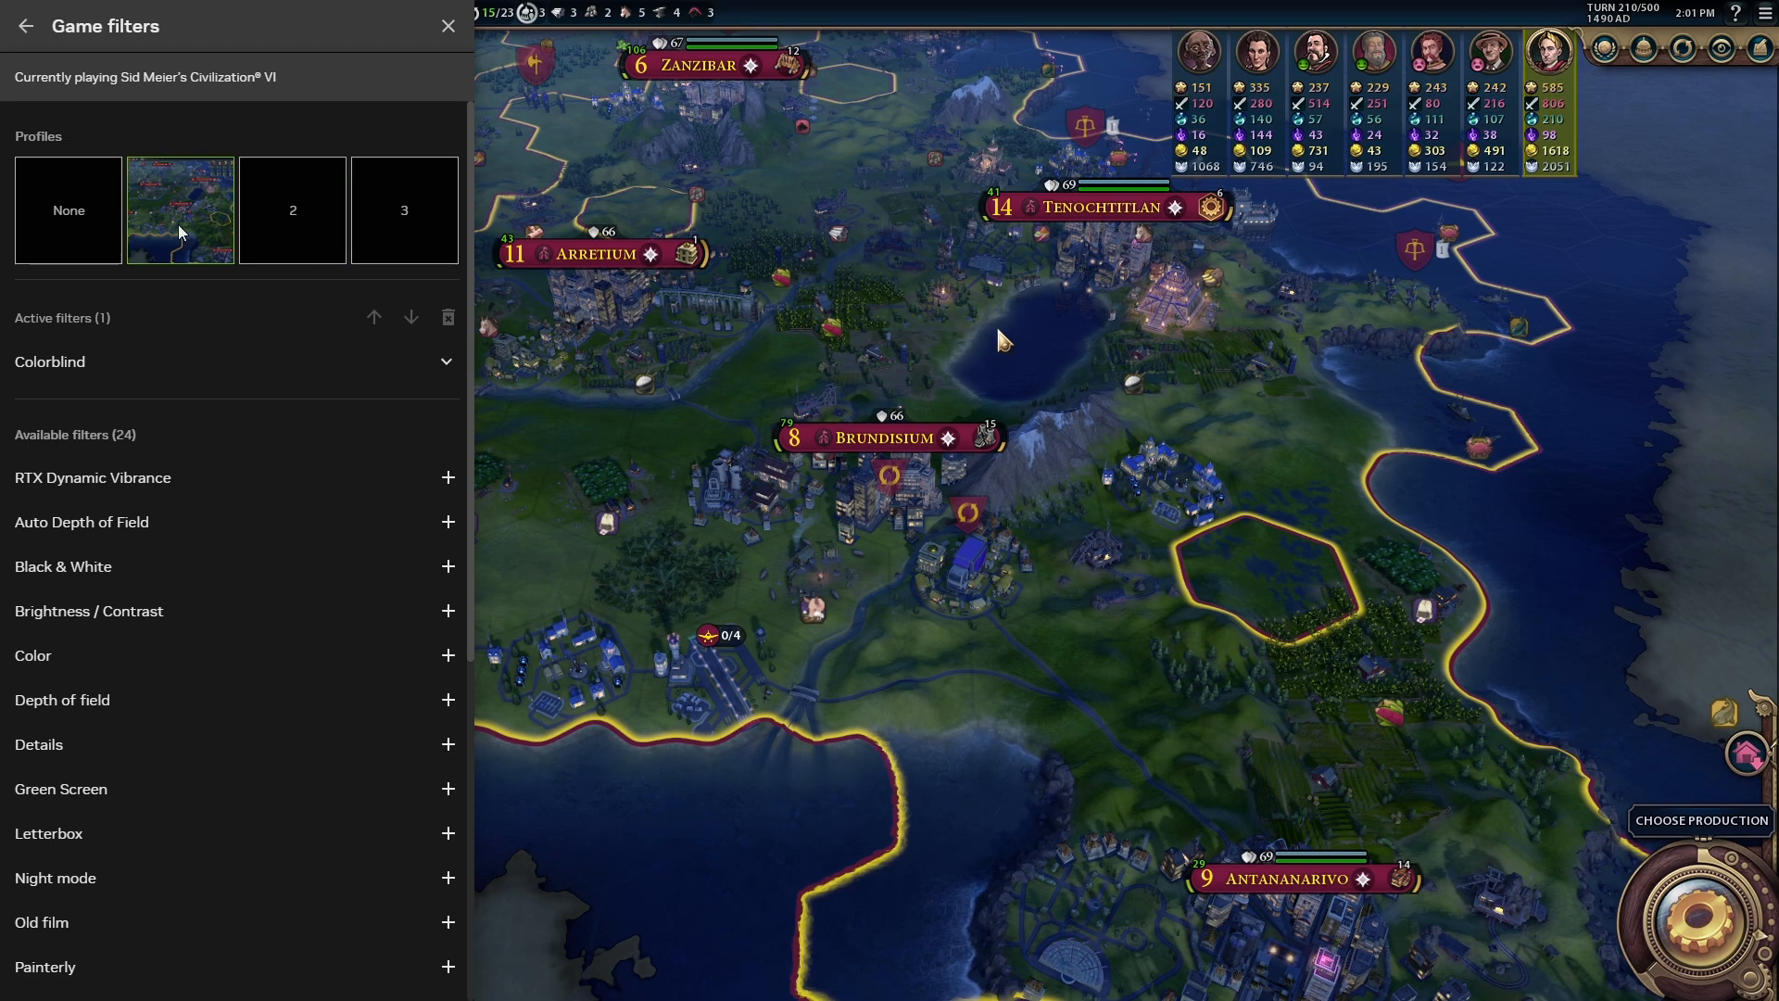
{"action": "left_click", "coordinate": [447, 317]}
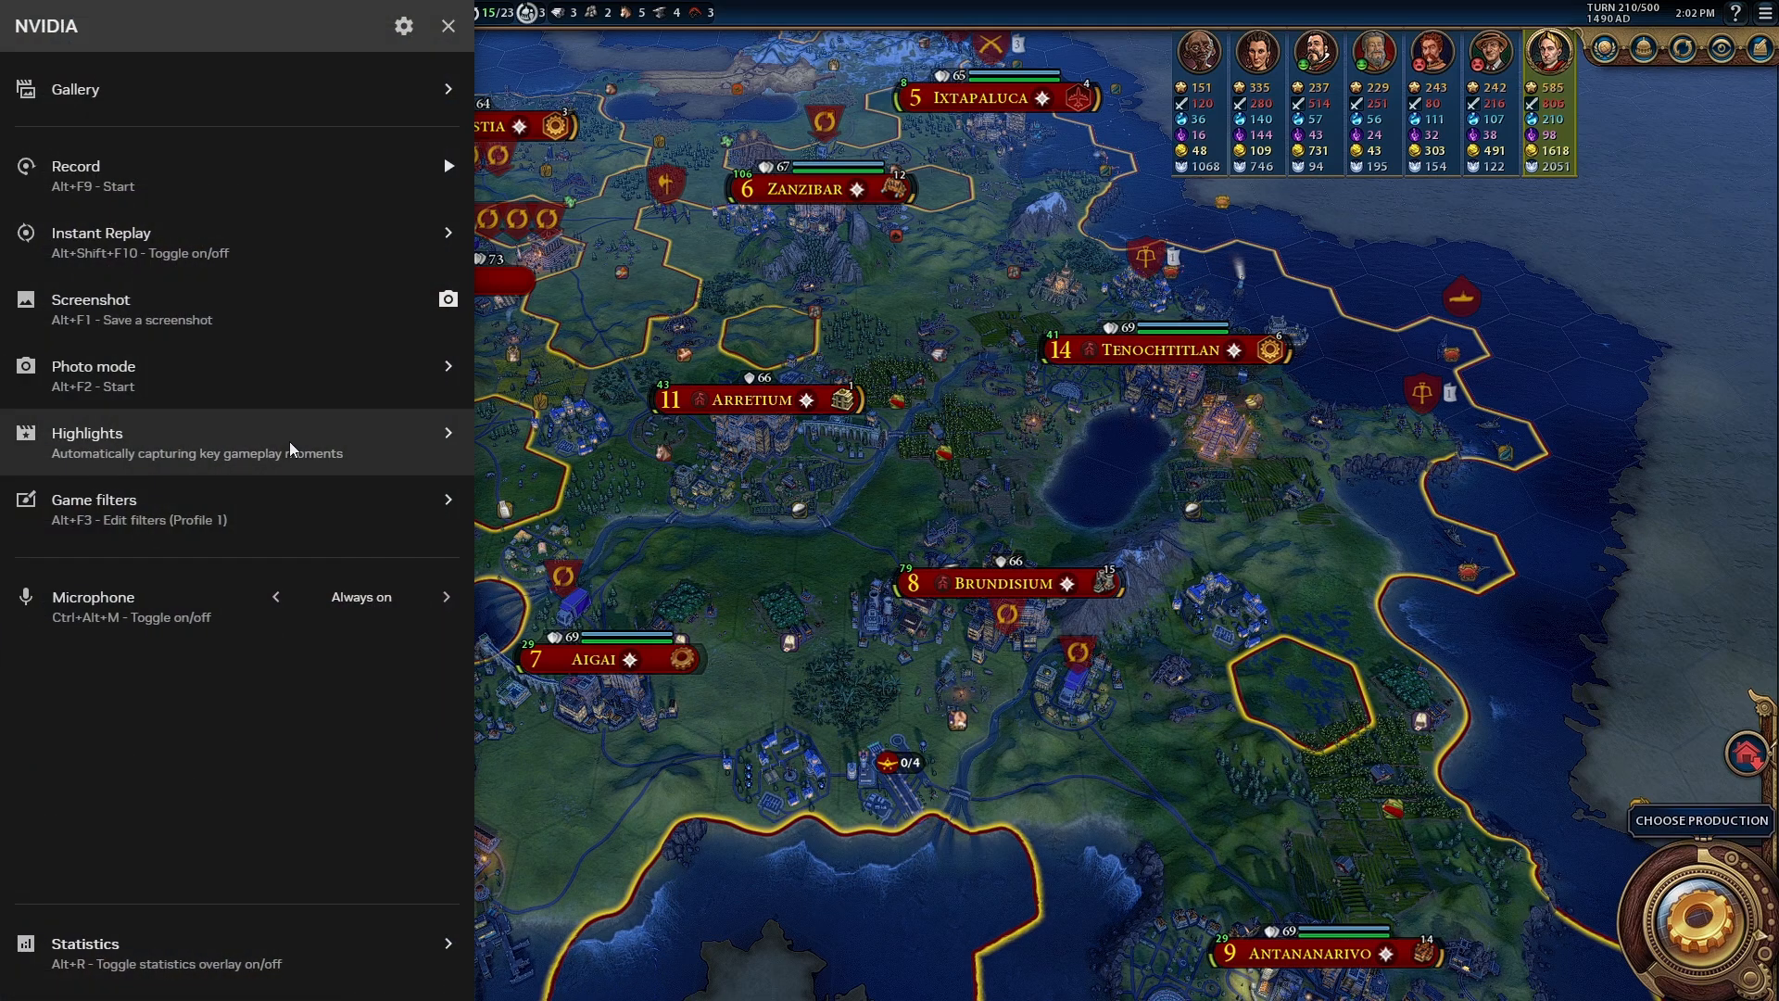
Remove all active filters (Watercolor, Sharpen+) from Profile 1 and confirm the removal
{"action": "left_click", "coordinate": [93, 499]}
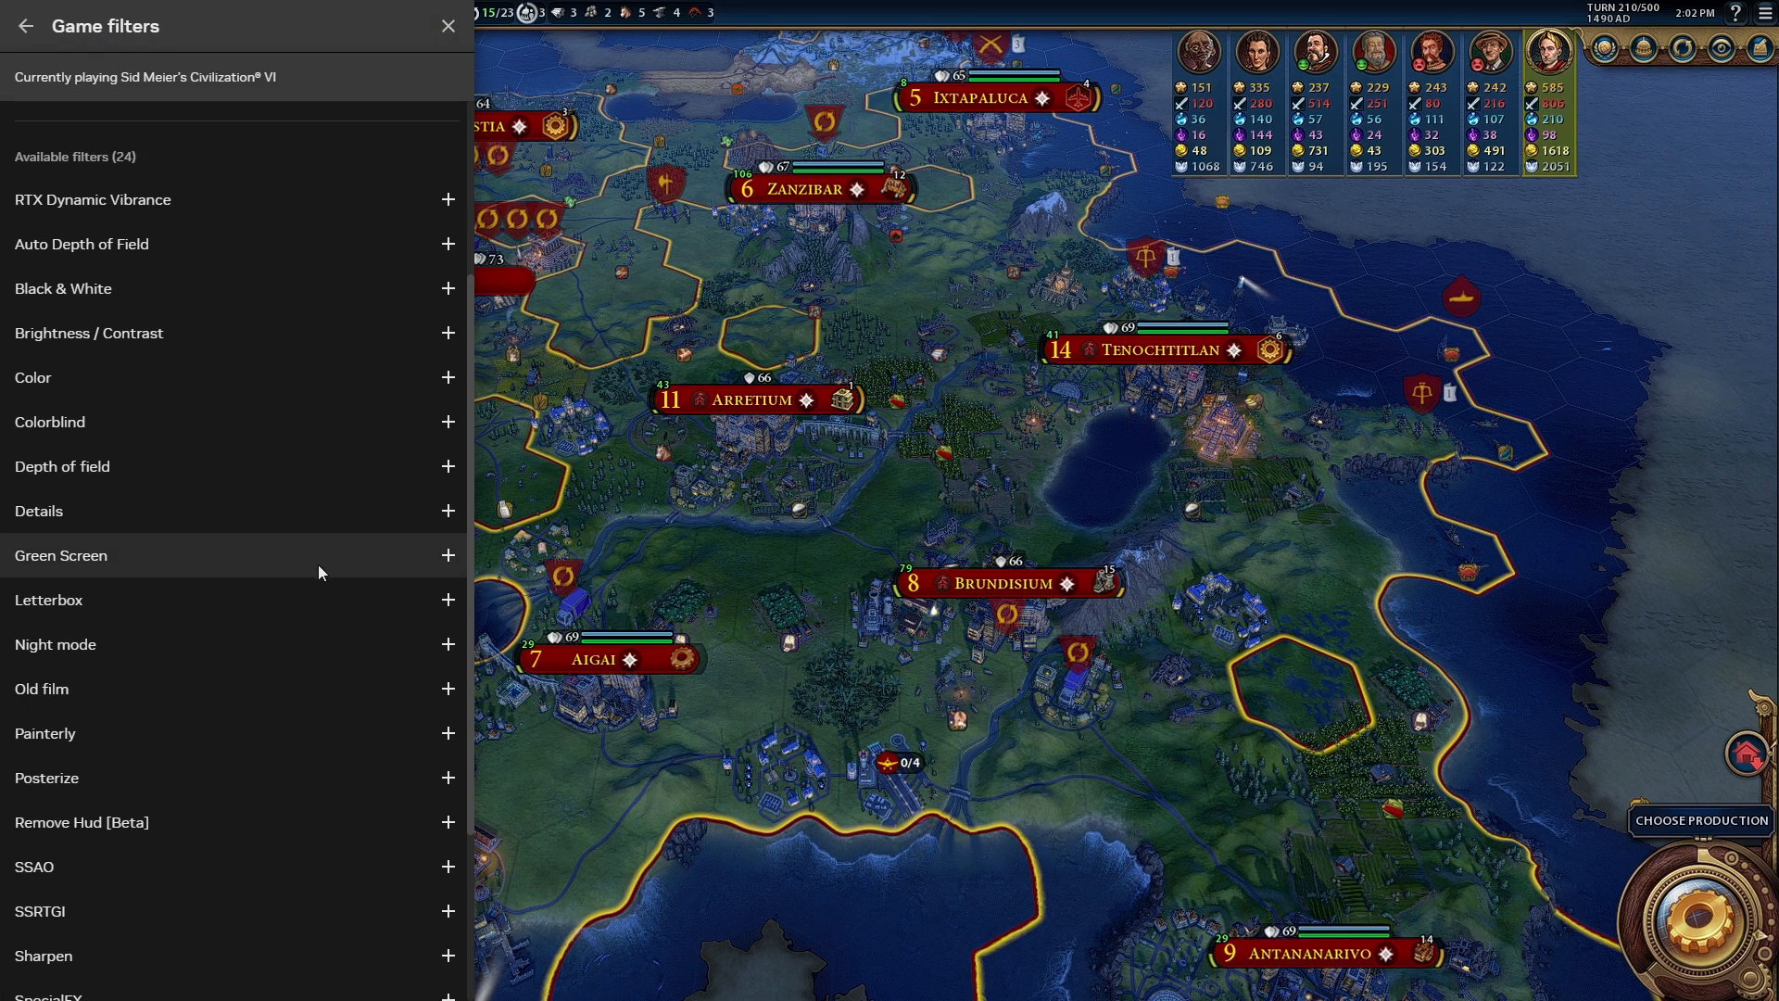
{"action": "scroll", "scroll_direction": "down", "scroll_amount": 3}
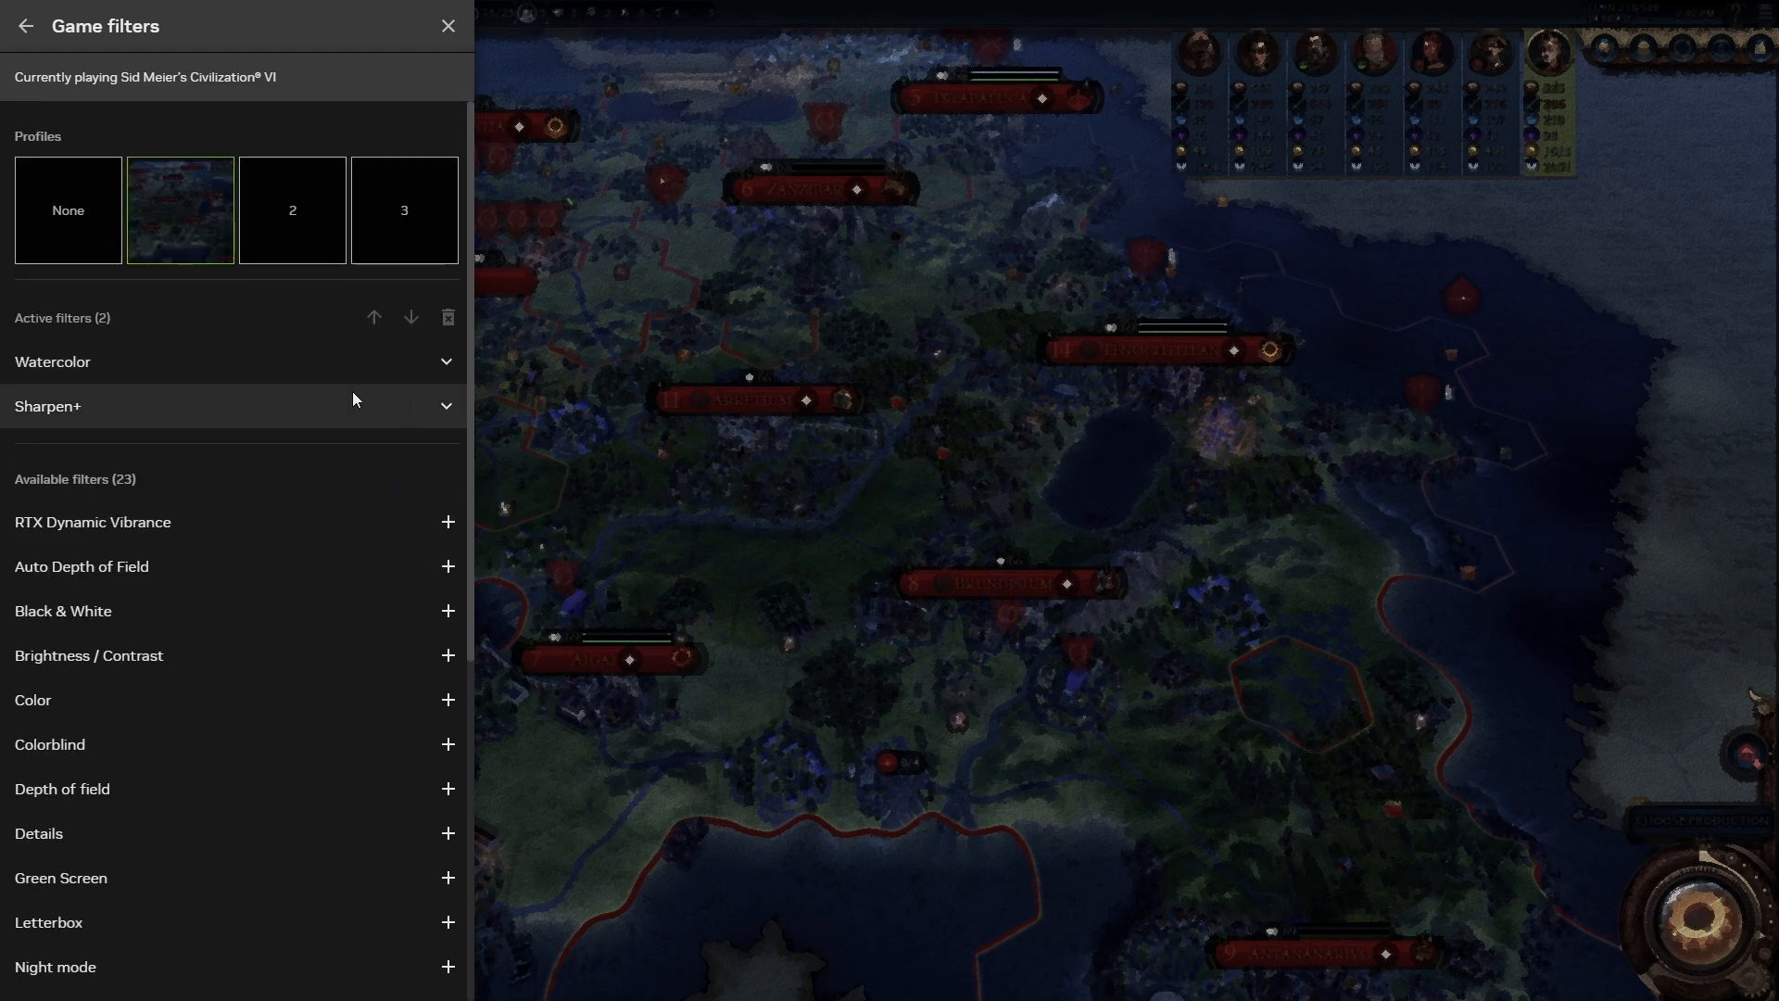
{"action": "left_click", "coordinate": [446, 317]}
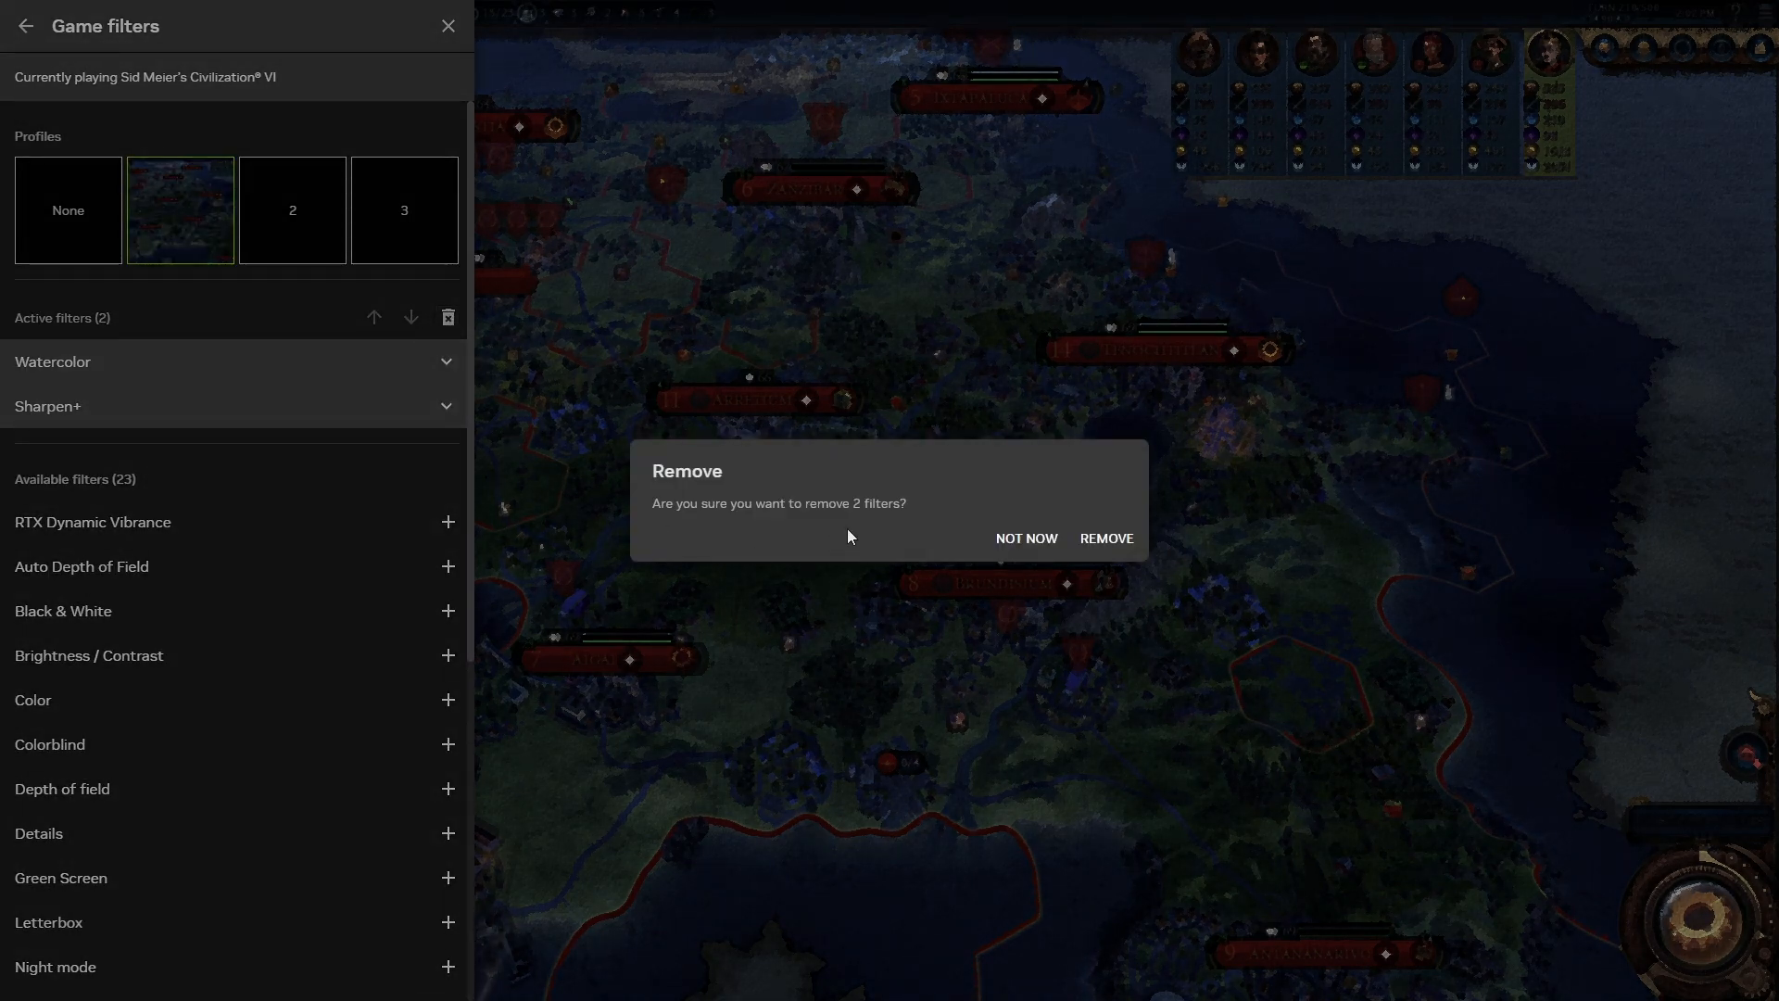
{"action": "left_click", "coordinate": [1105, 538]}
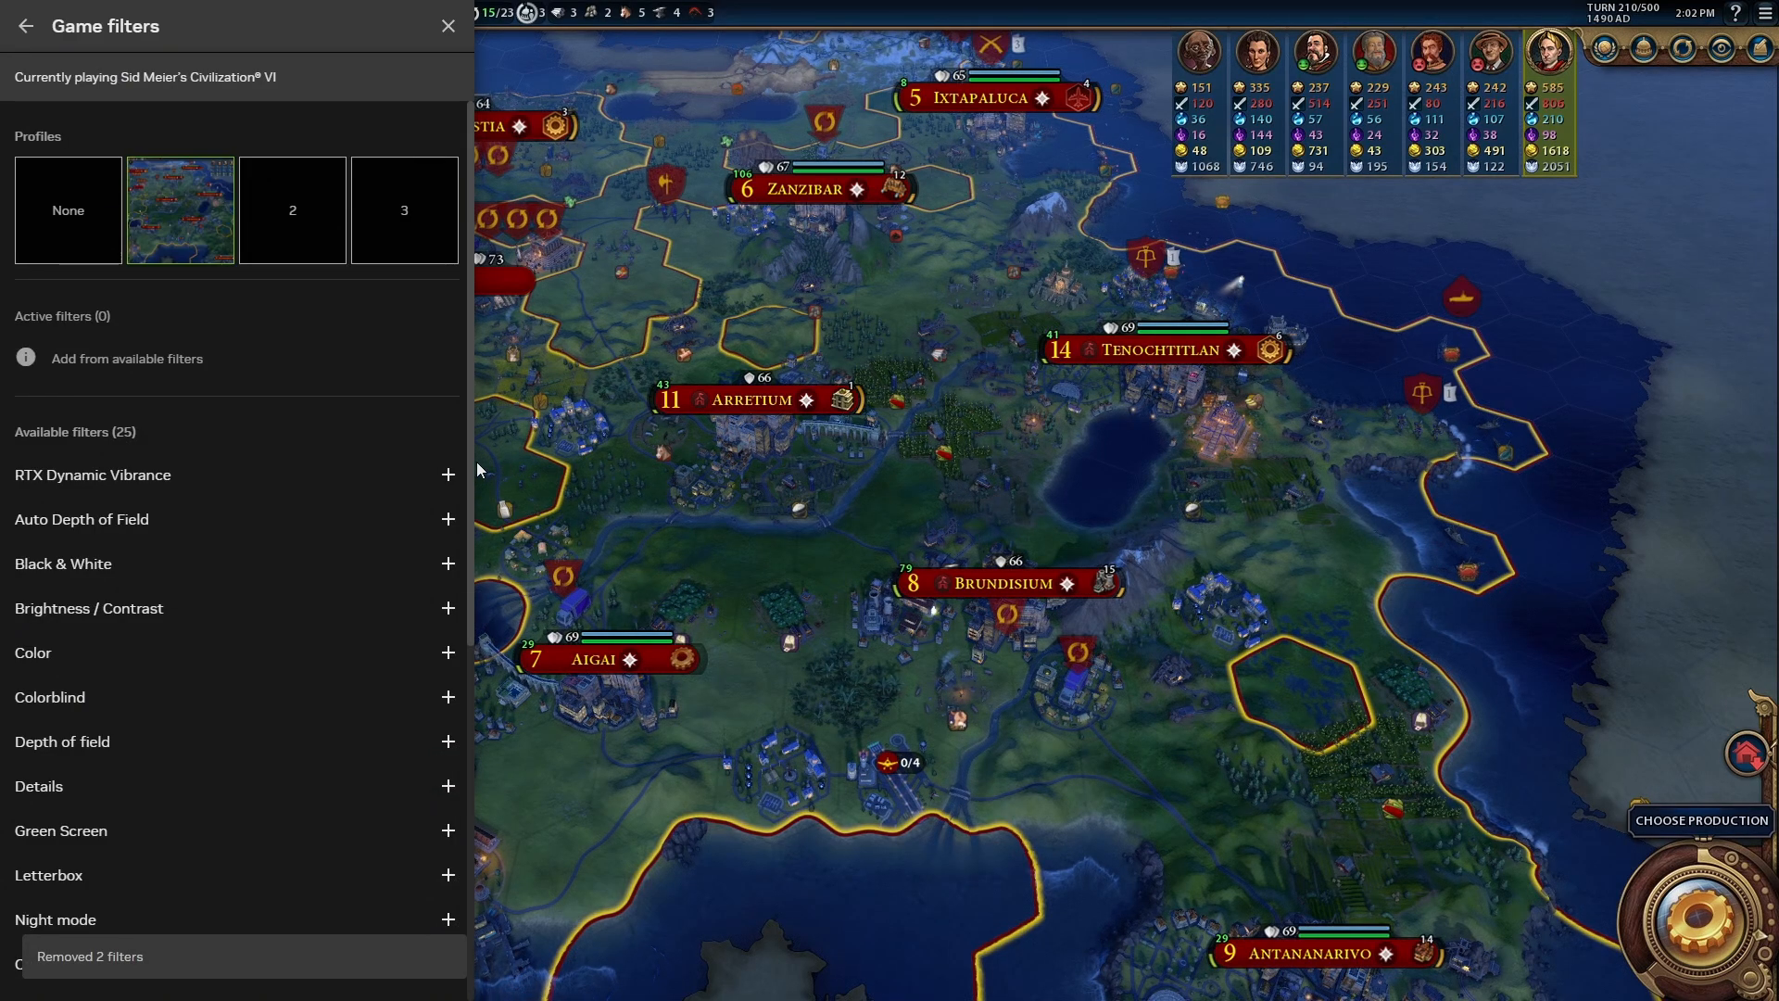